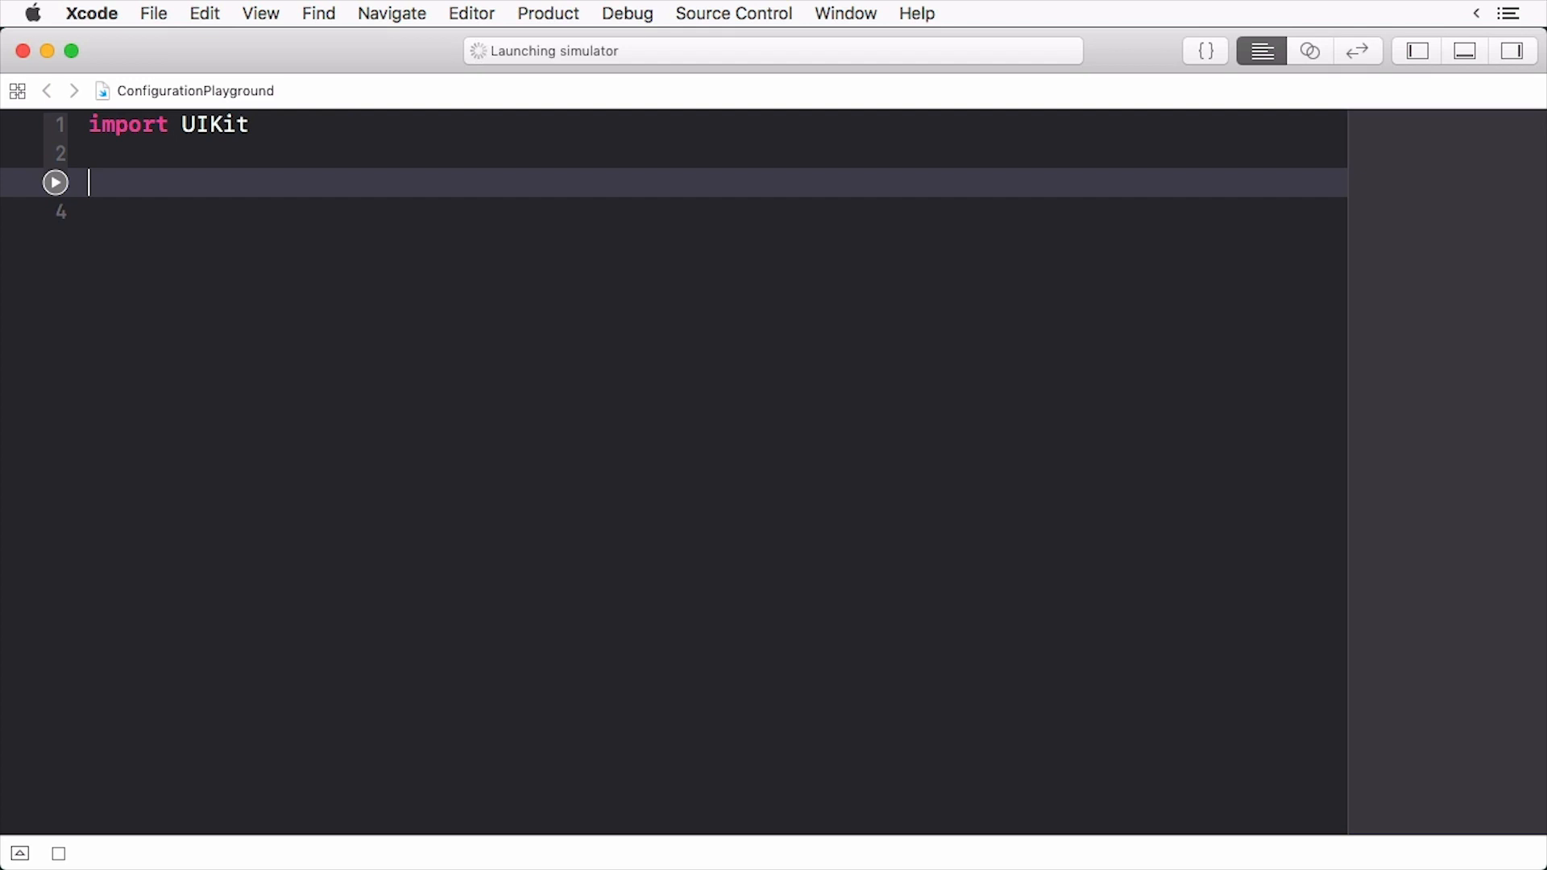
Assign URLSession.shared to sharedSession and read sharedSession.configuration.allowsCellularAccess, showing true
text(let sharedSession = U)
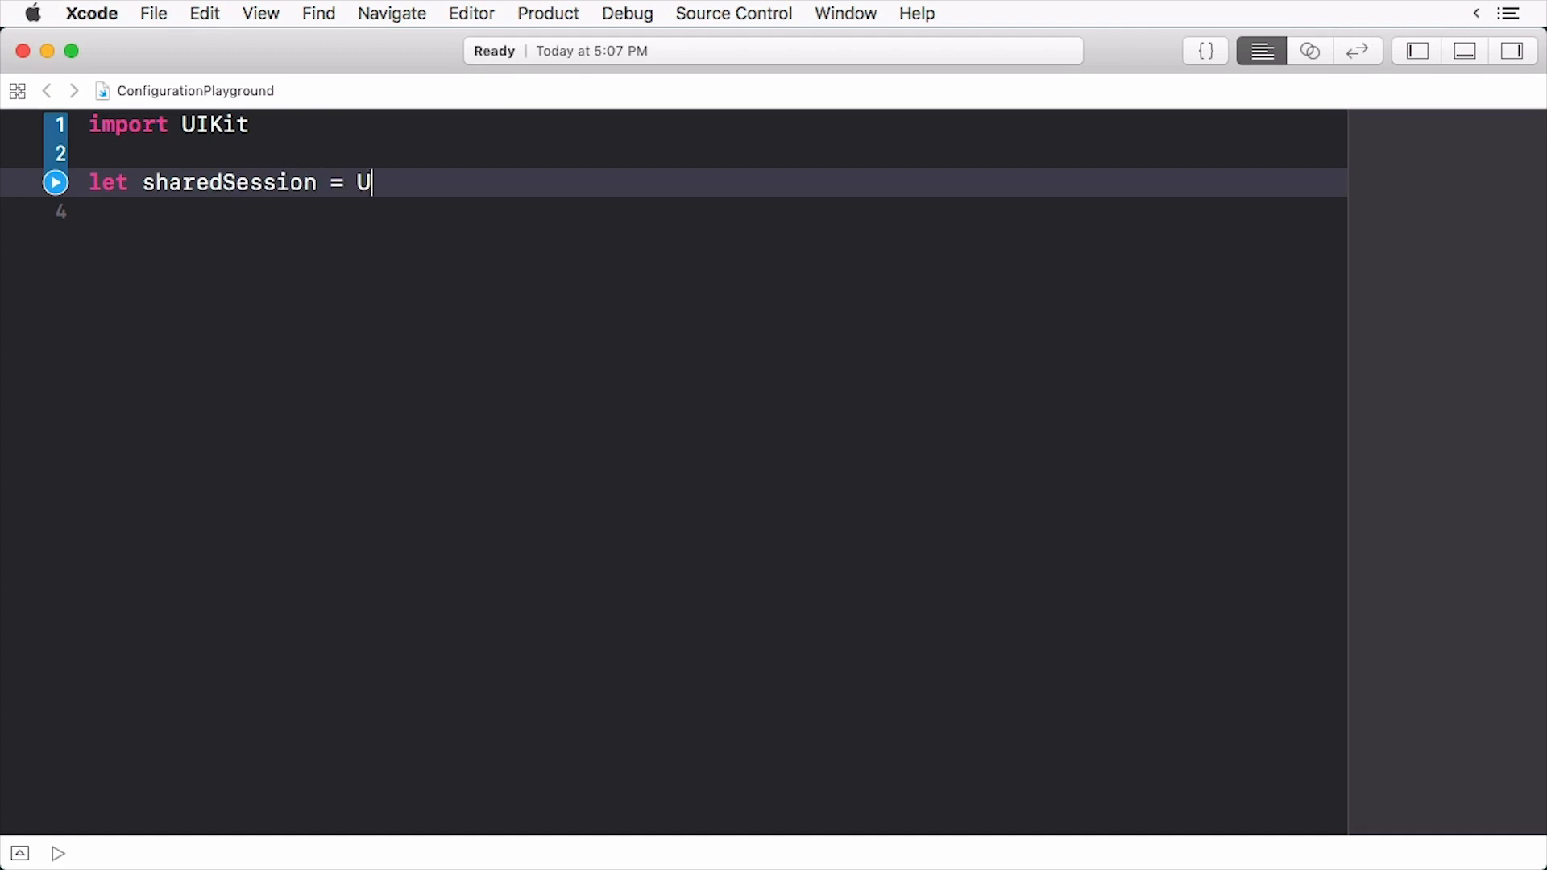
text(RLSession)
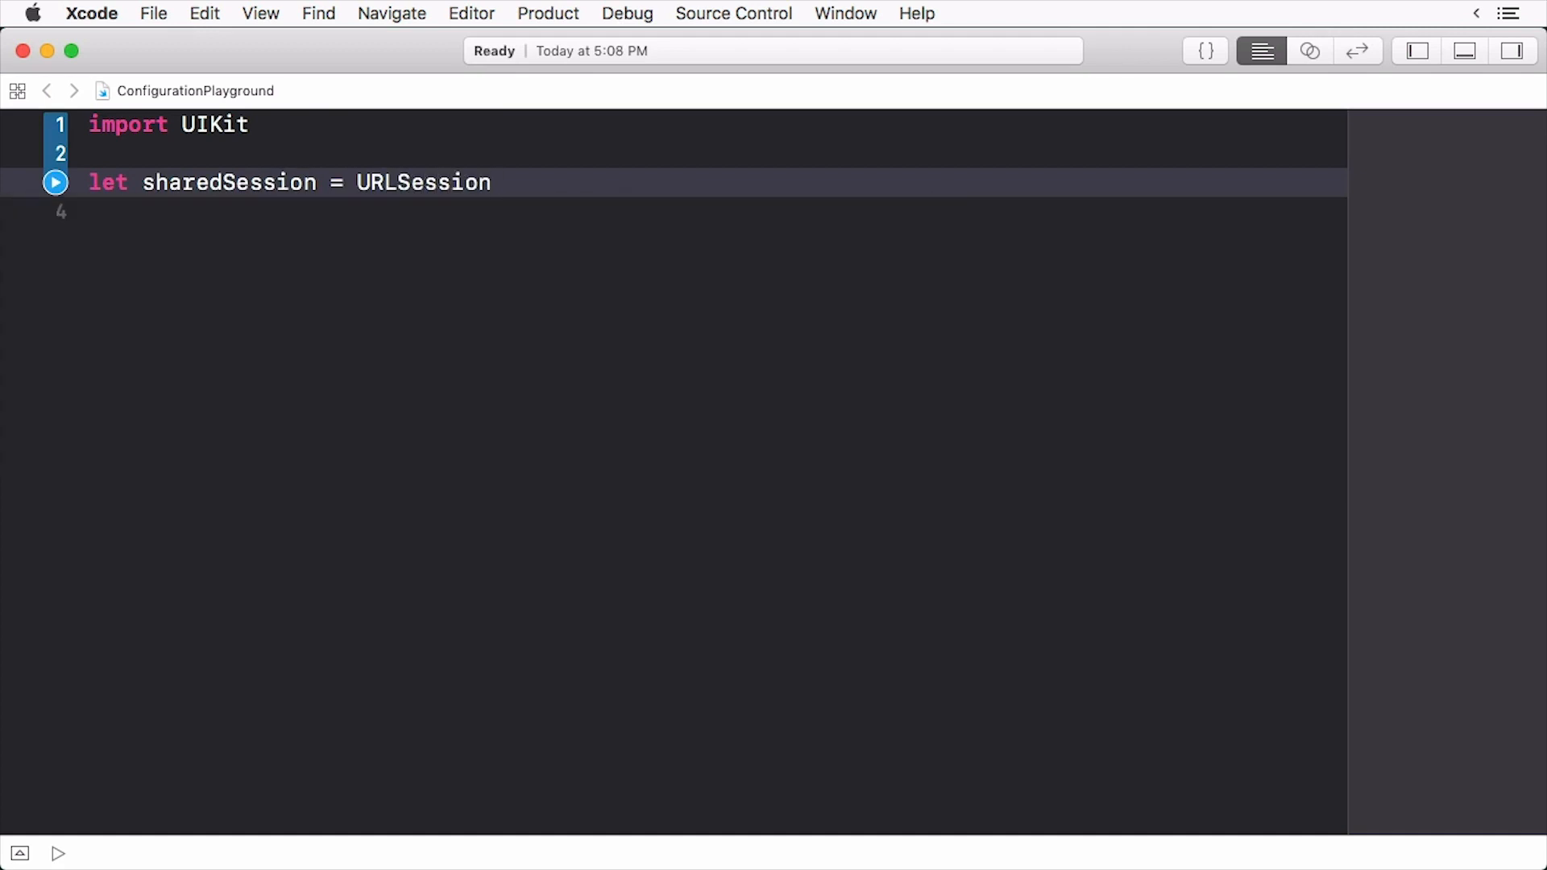
text(.shared)
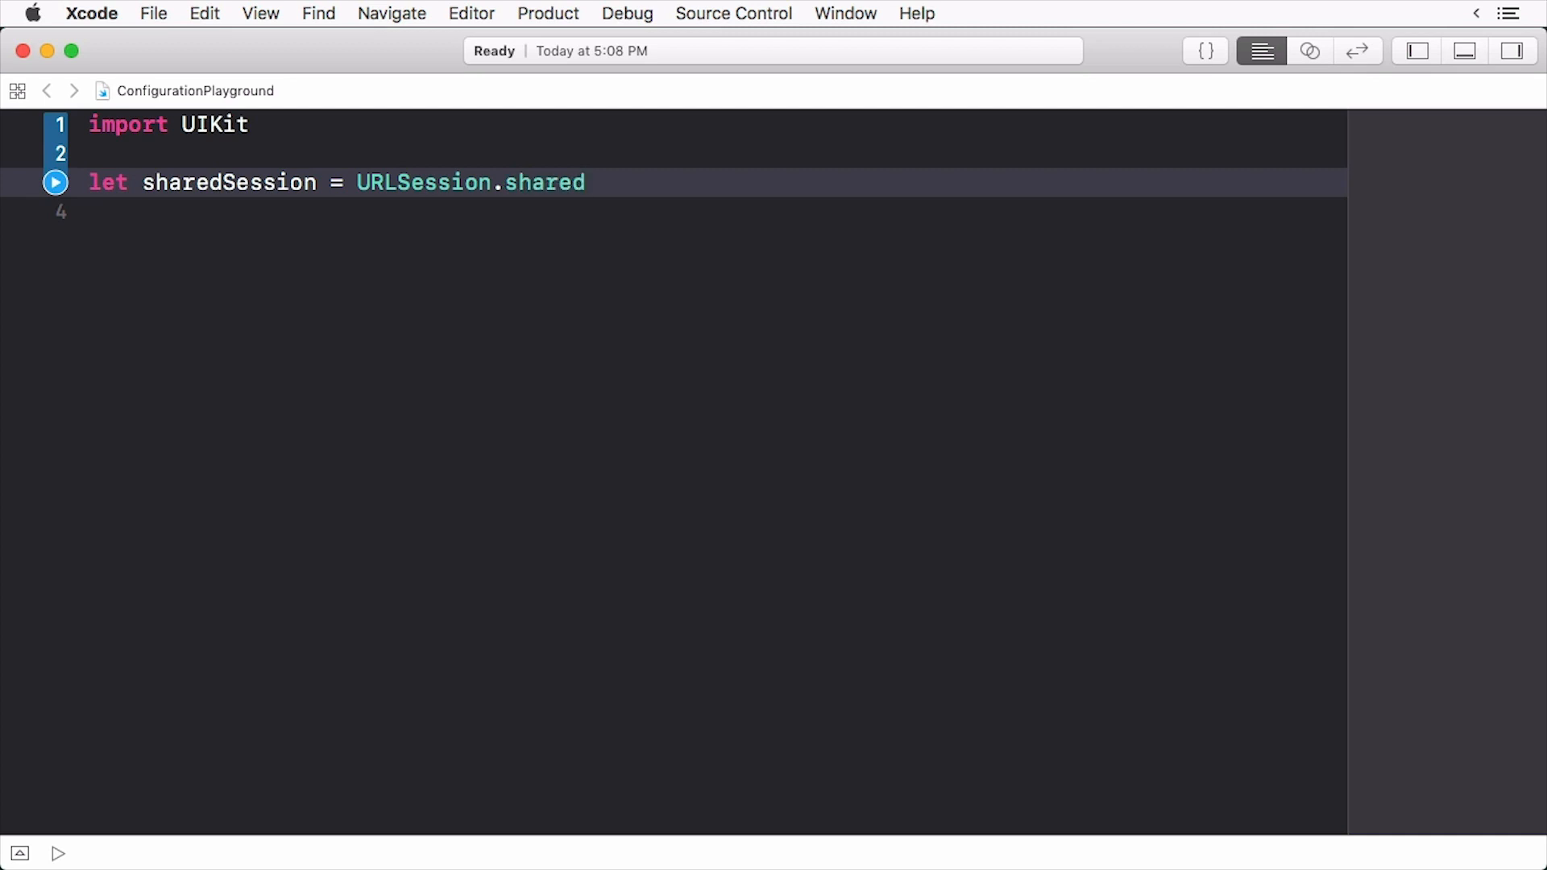
key(Return)
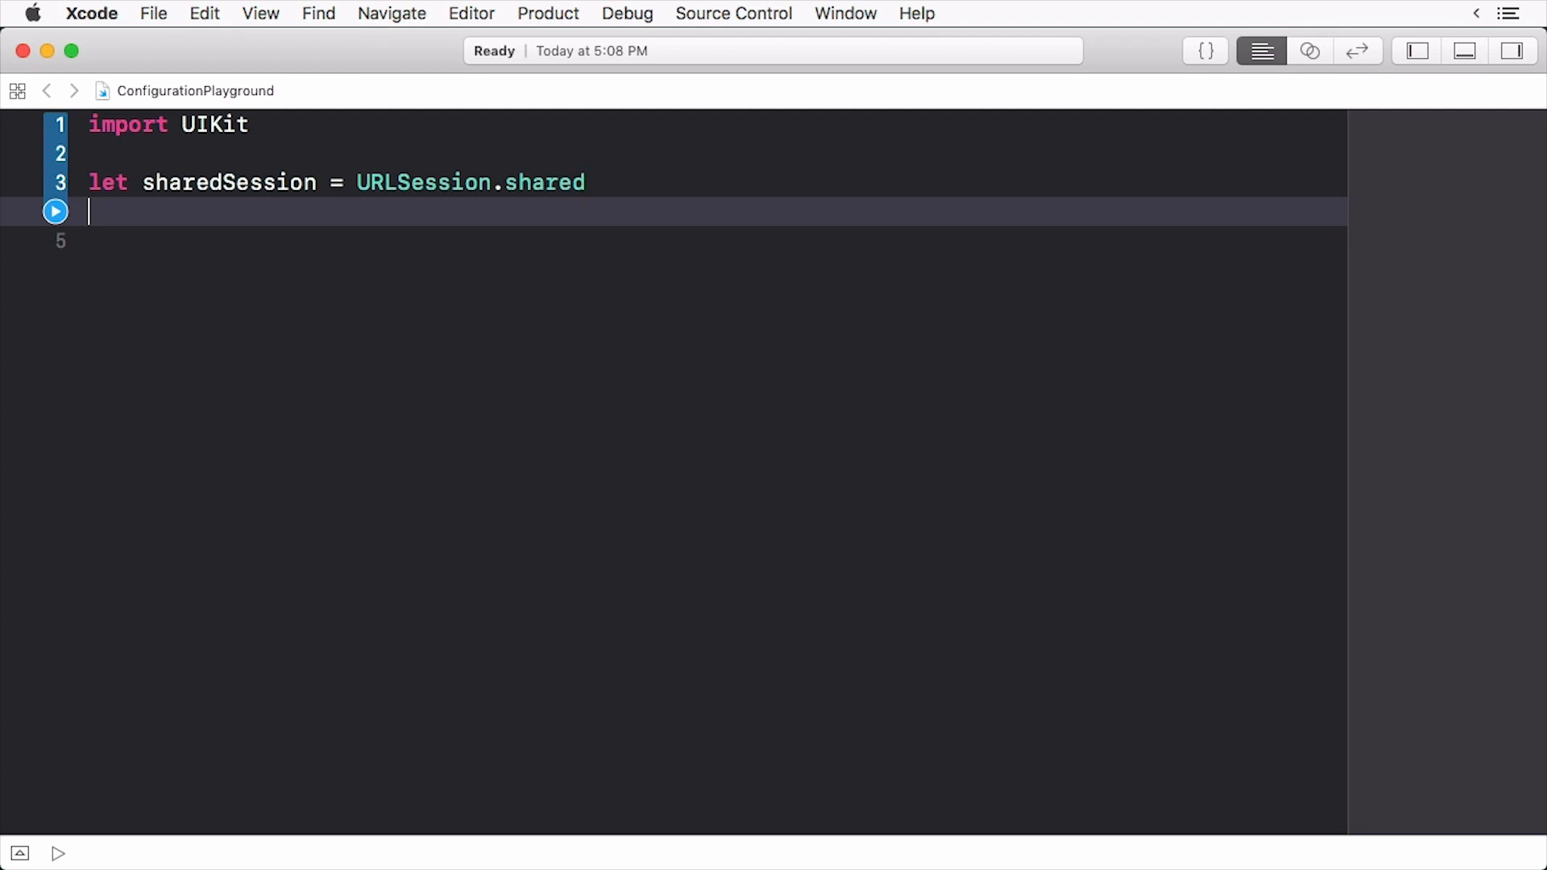
text(share)
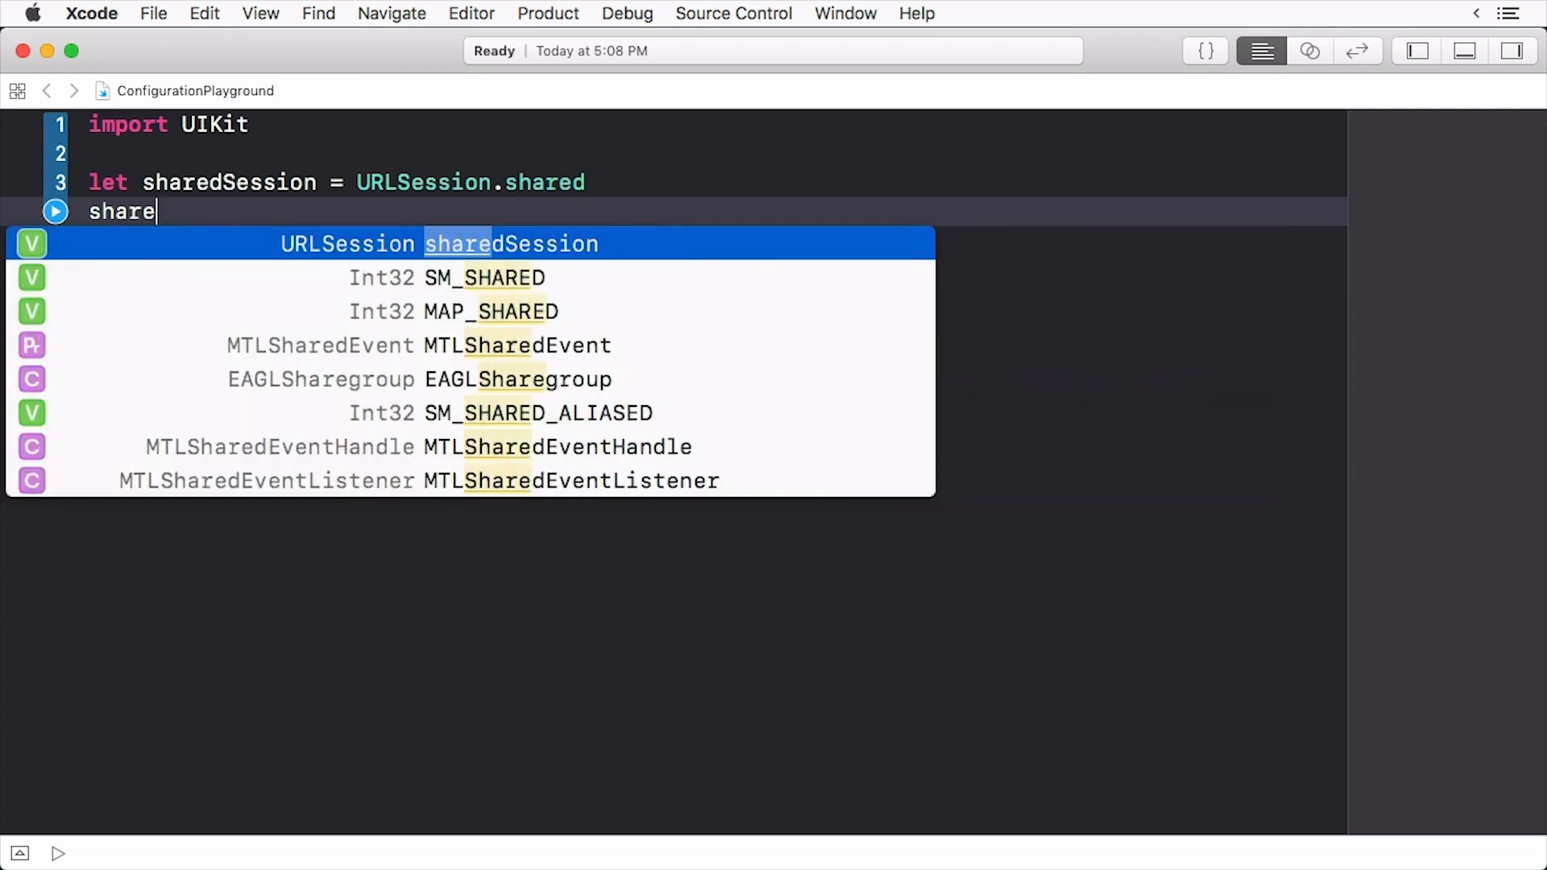
text(sharedSession.configuration.allowsCellularAcces)
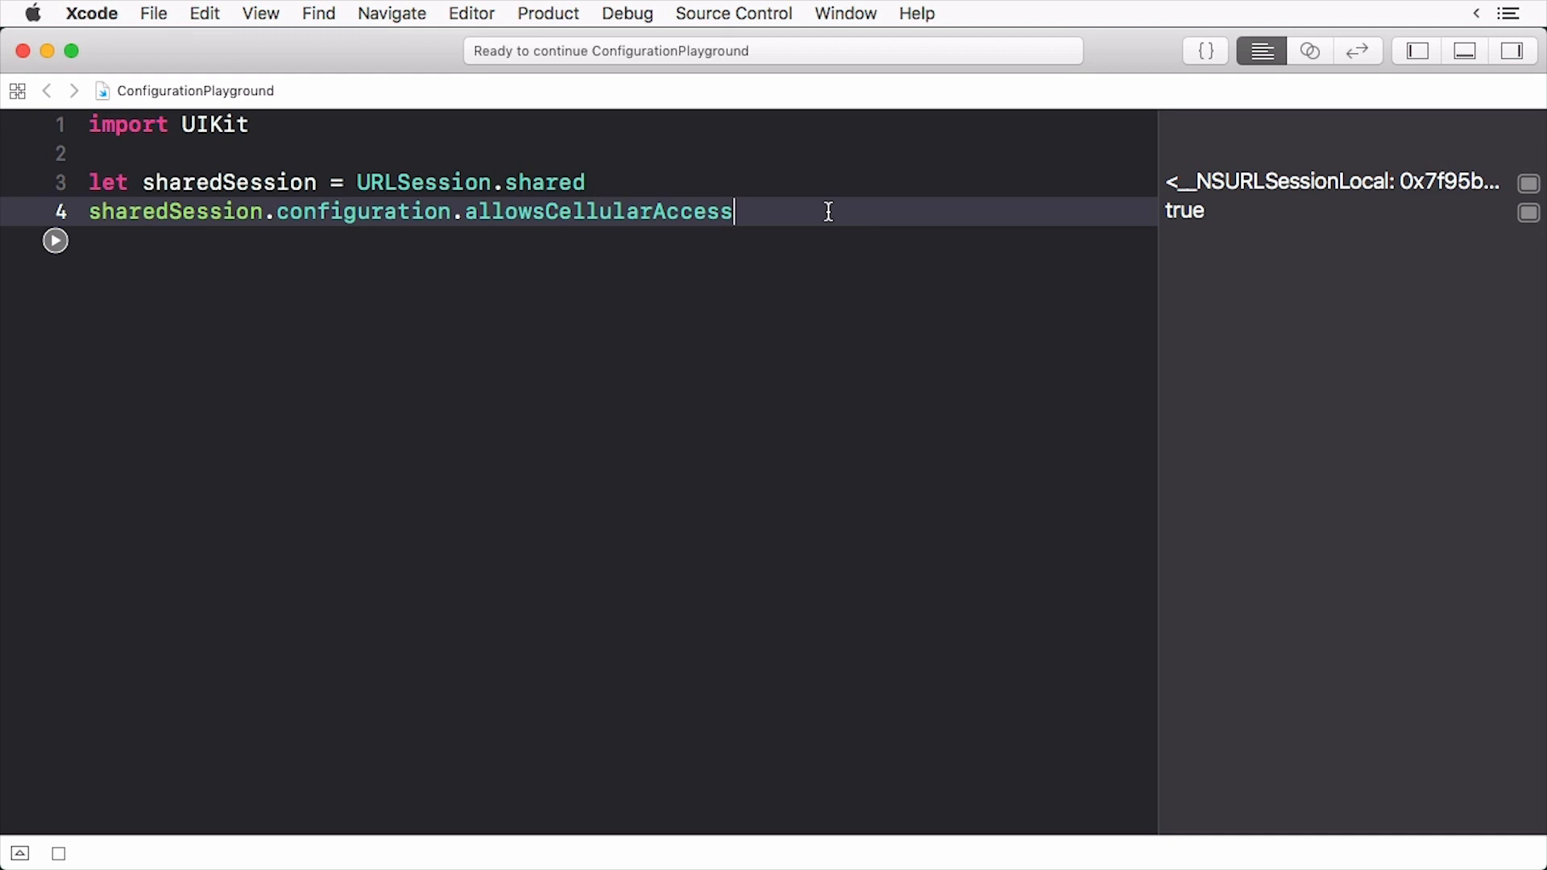
Set sharedSession.configuration.allowsCellularAccess to false and read it again, still showing true
text(sha)
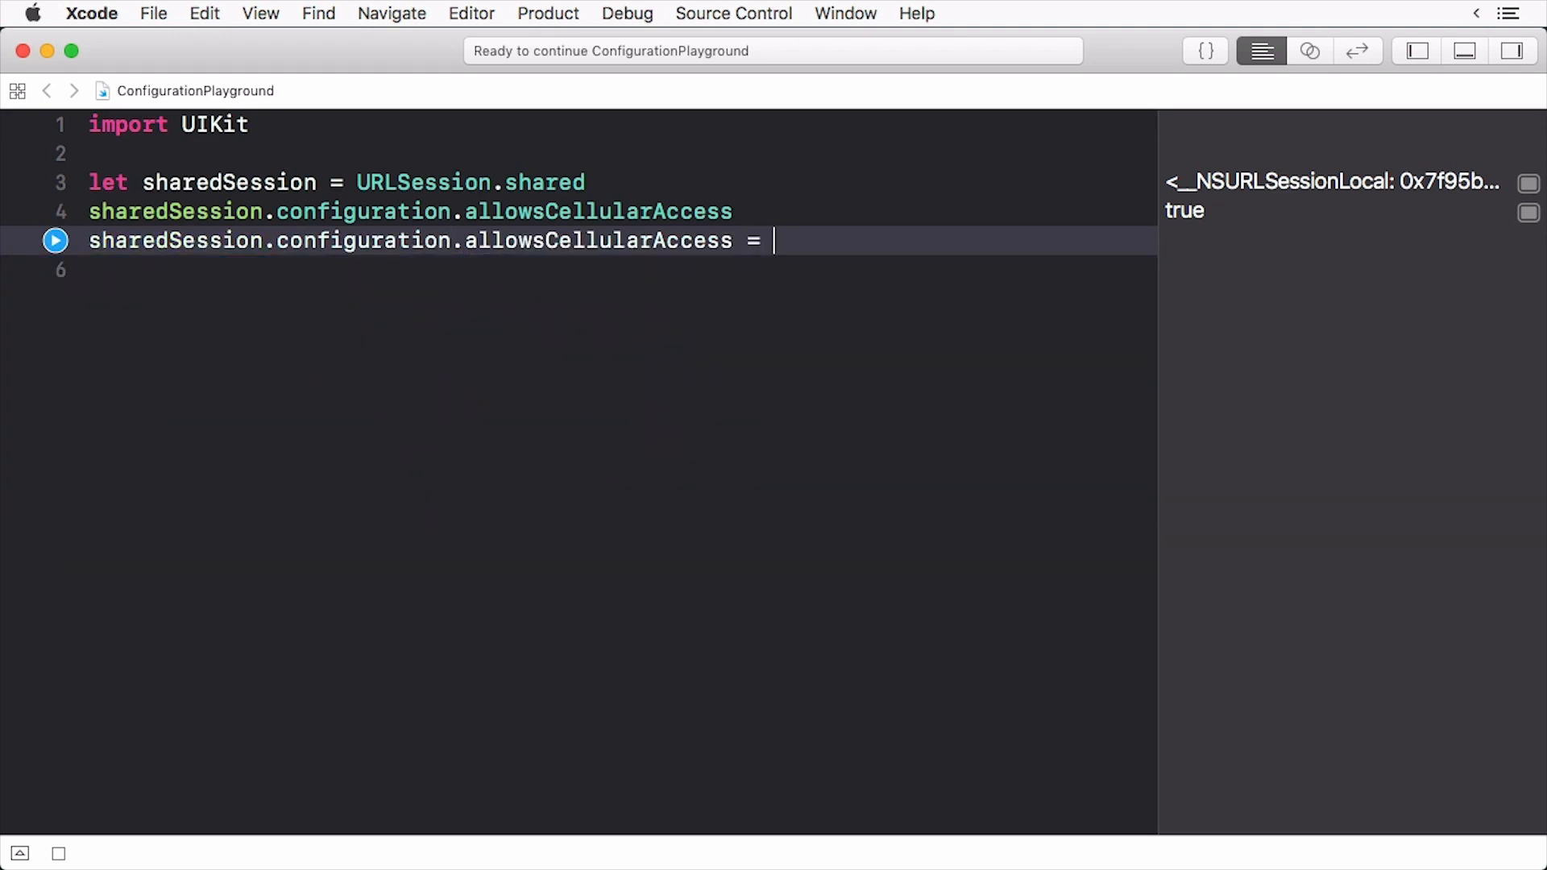
text(false)
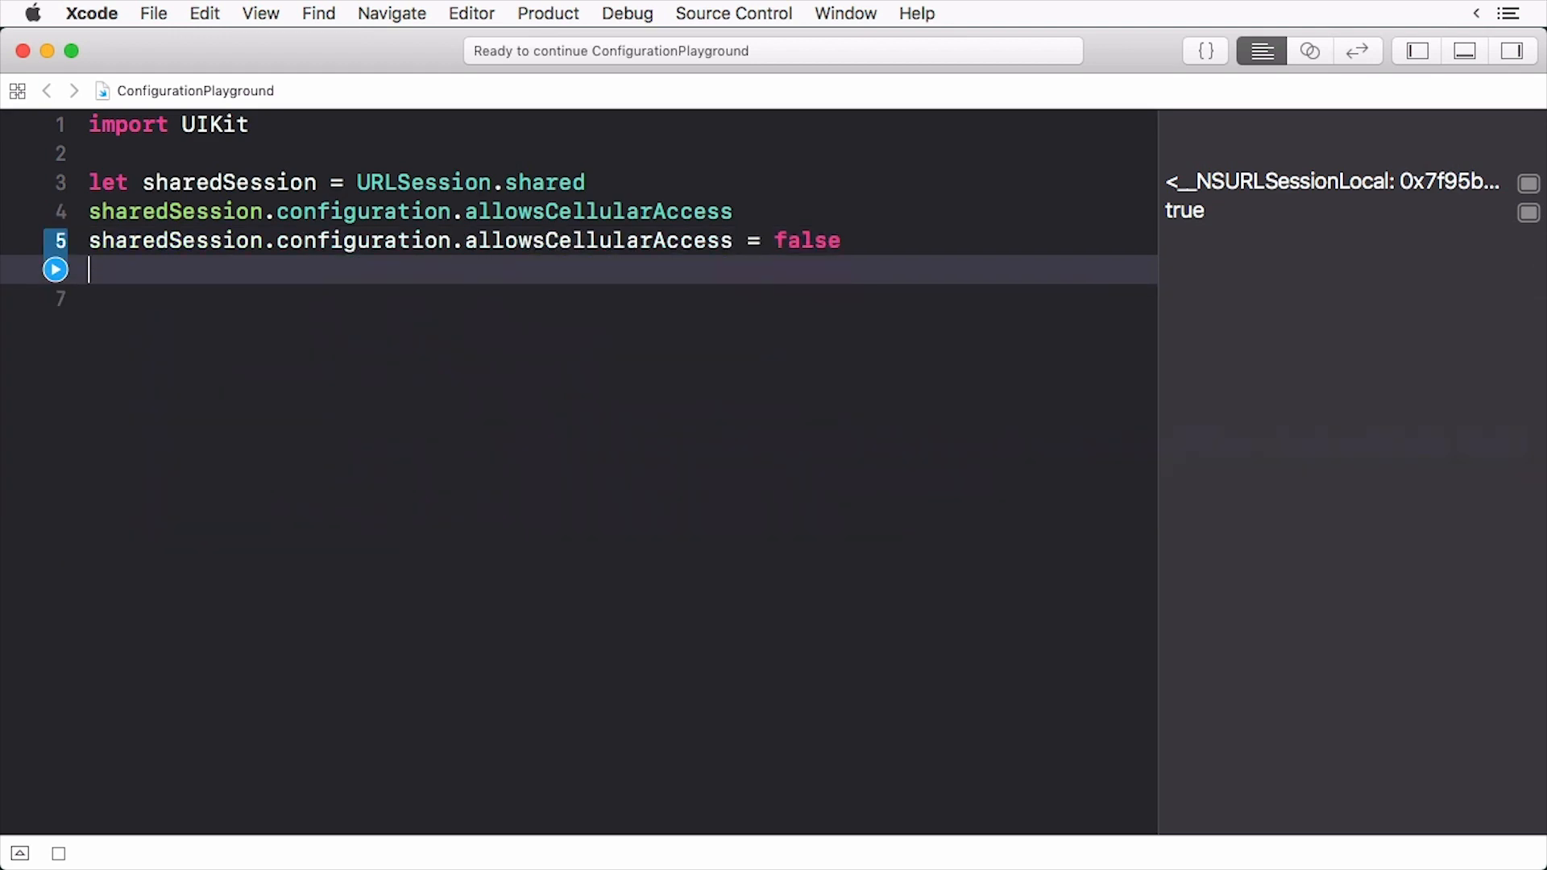
text(sha)
text(let)
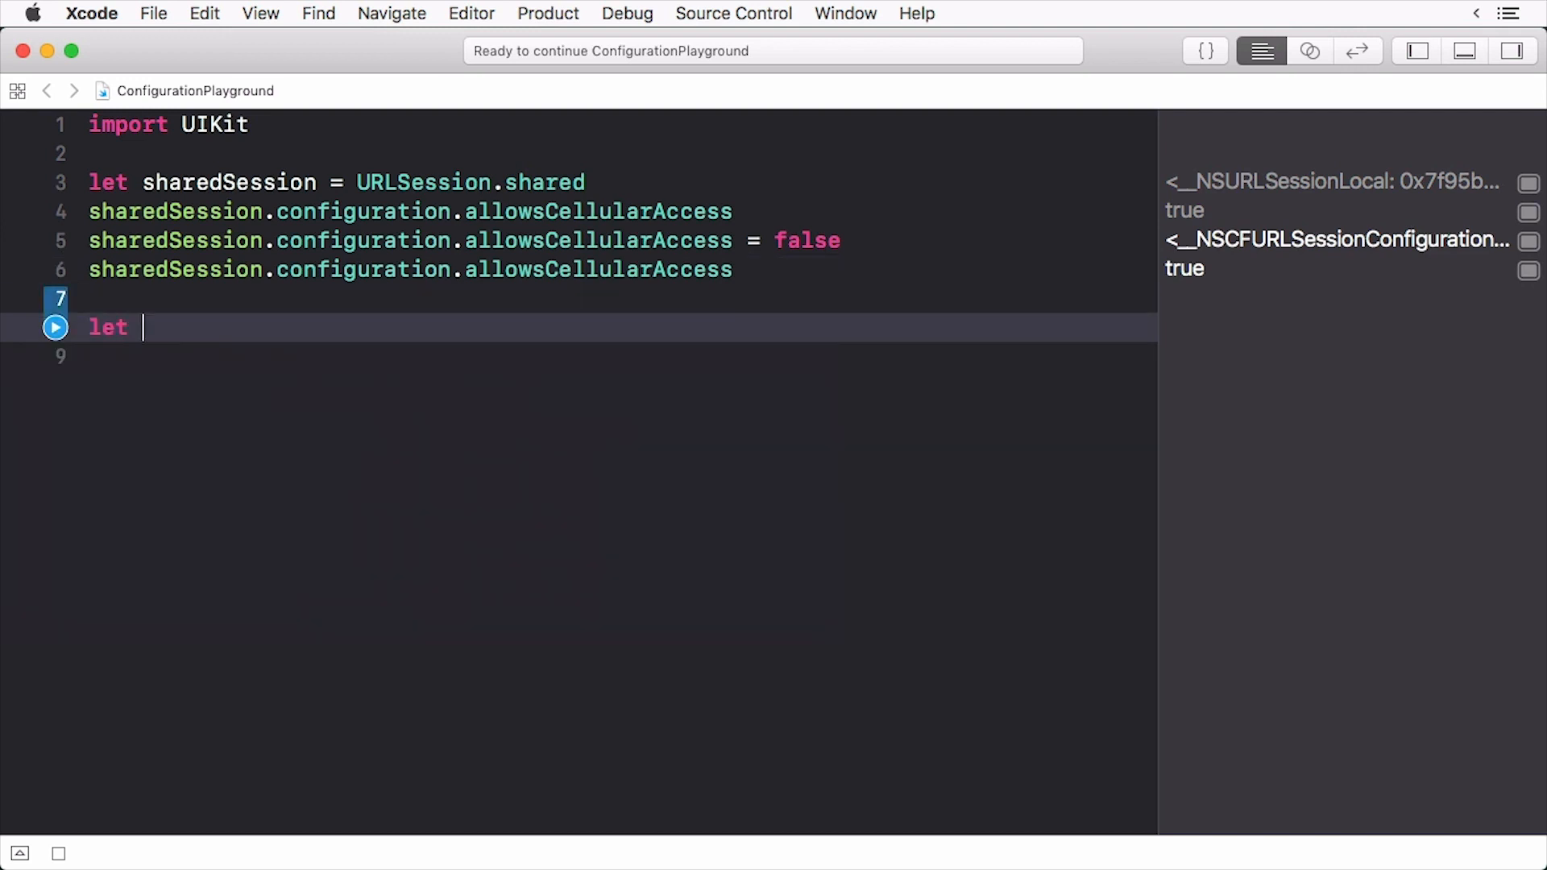
Declare myDefaultConfiguration as URLSessionConfiguration.default, then ephemeral and background 'com.raywenderlich.sessions' configurations
text(myDefaultConfiguration)
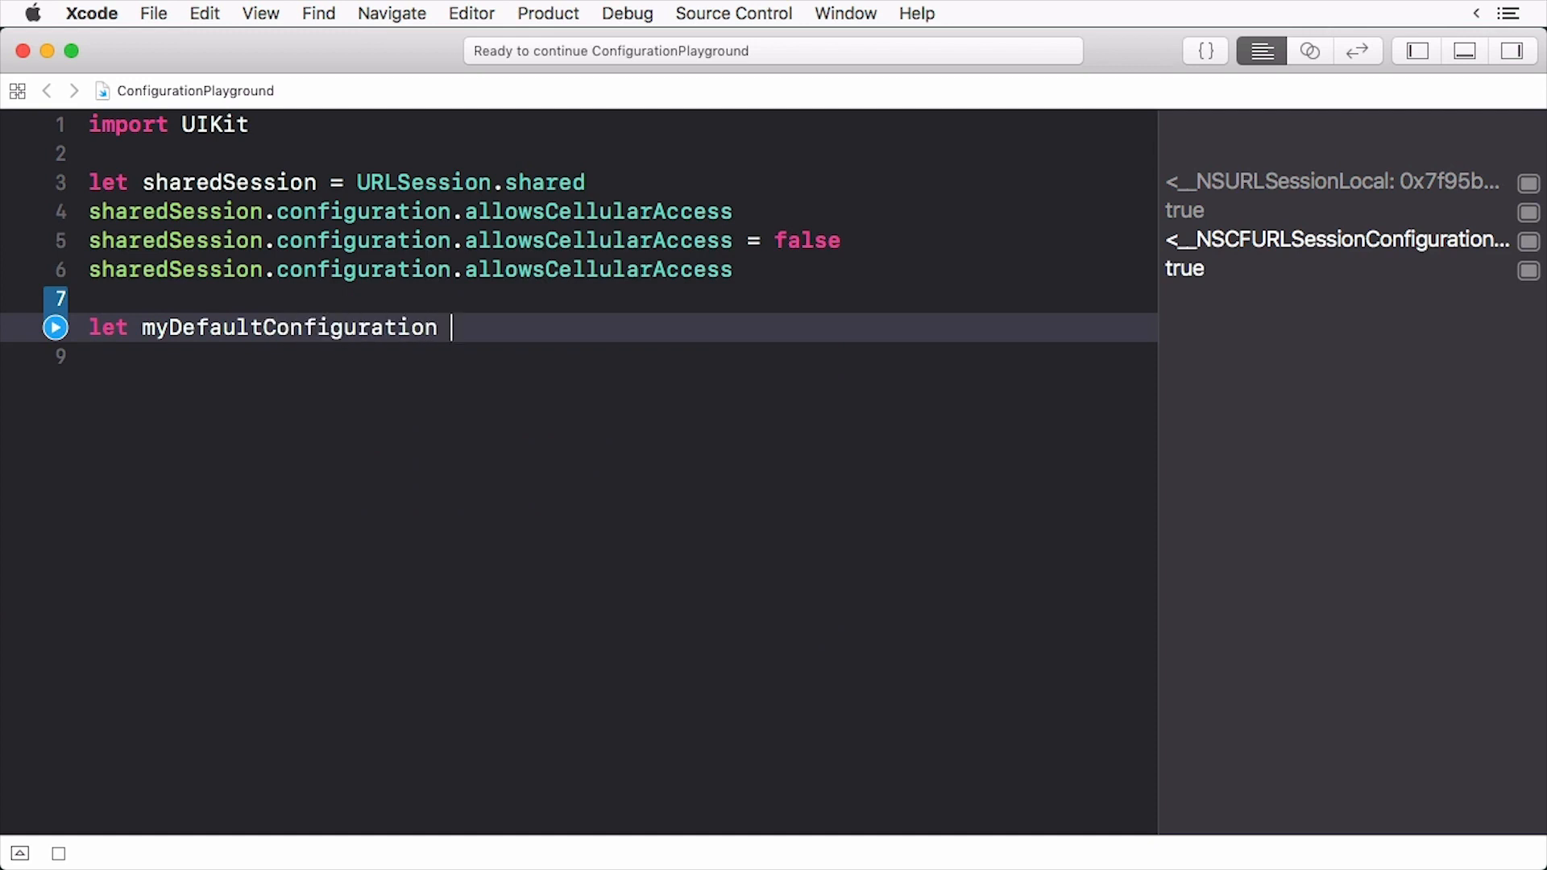
text(= URLSessionConfiguration.default)
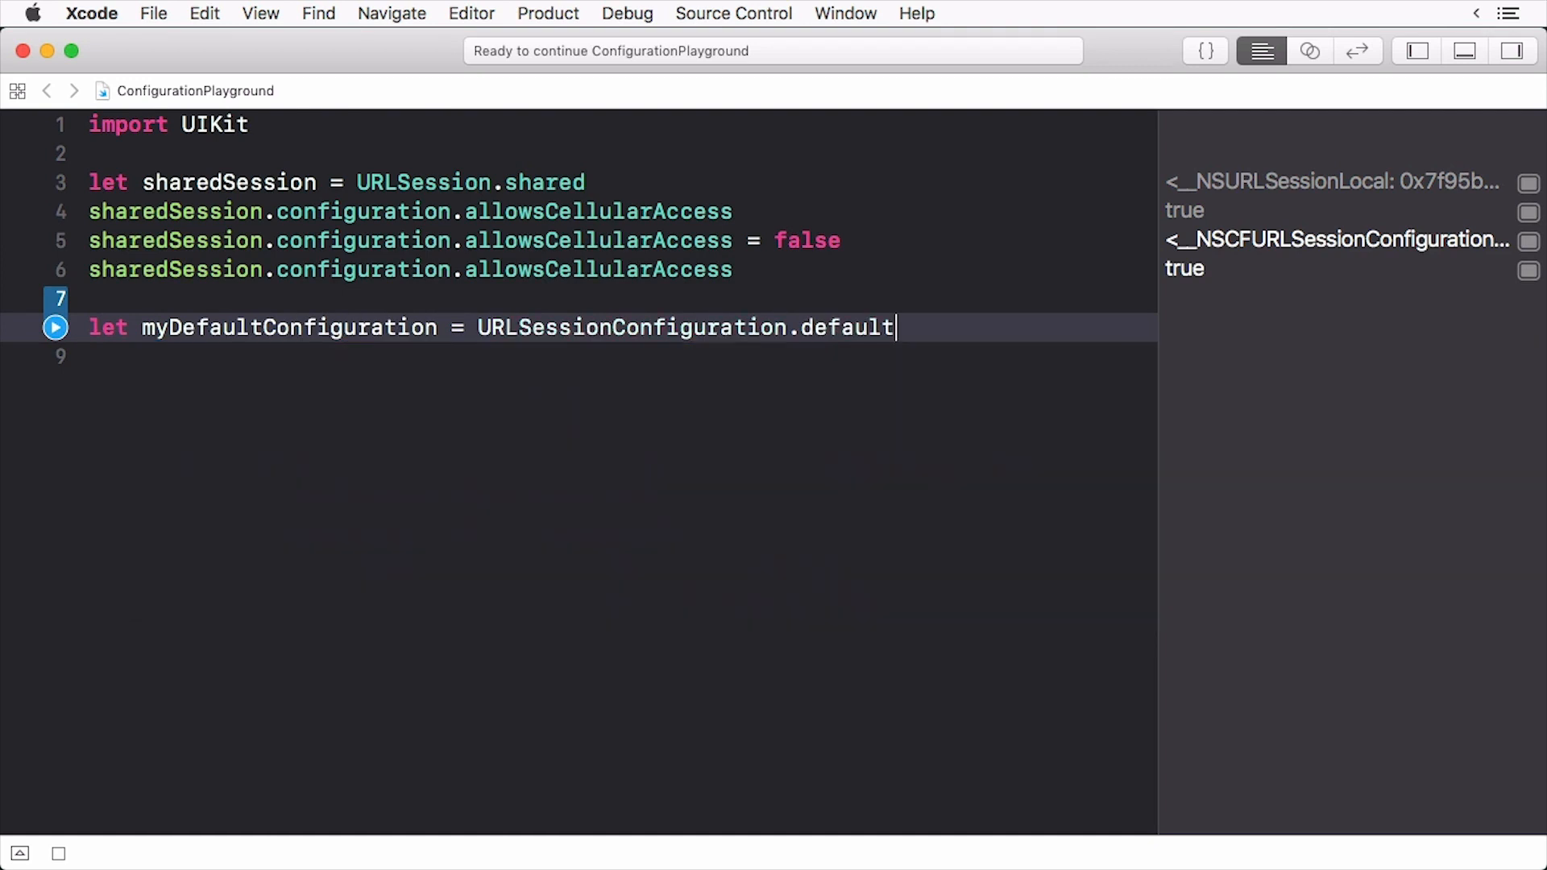
key(Return)
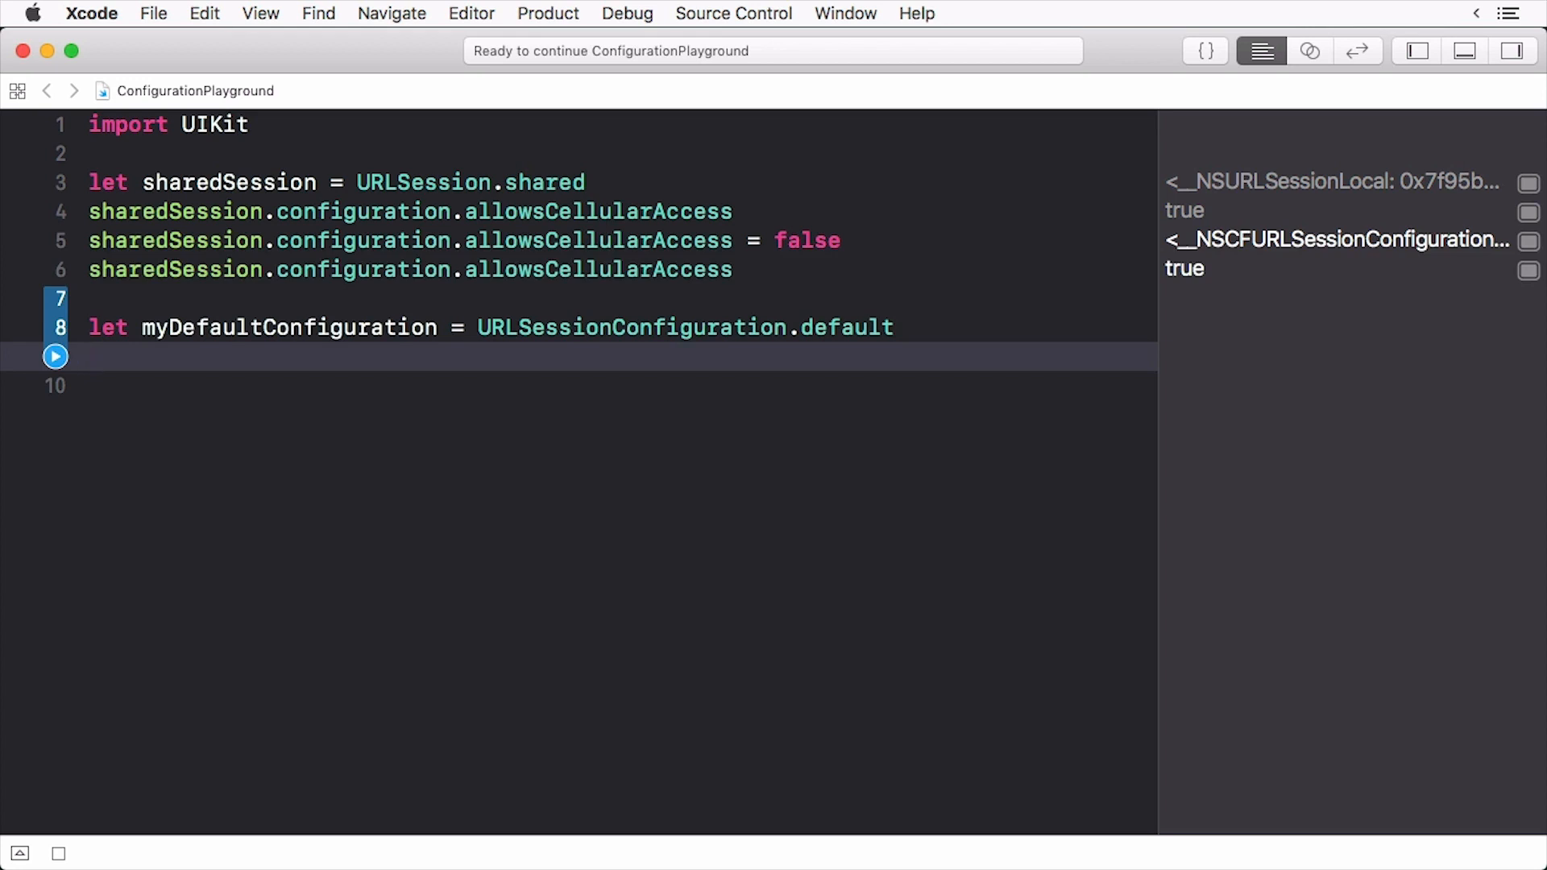
text(let)
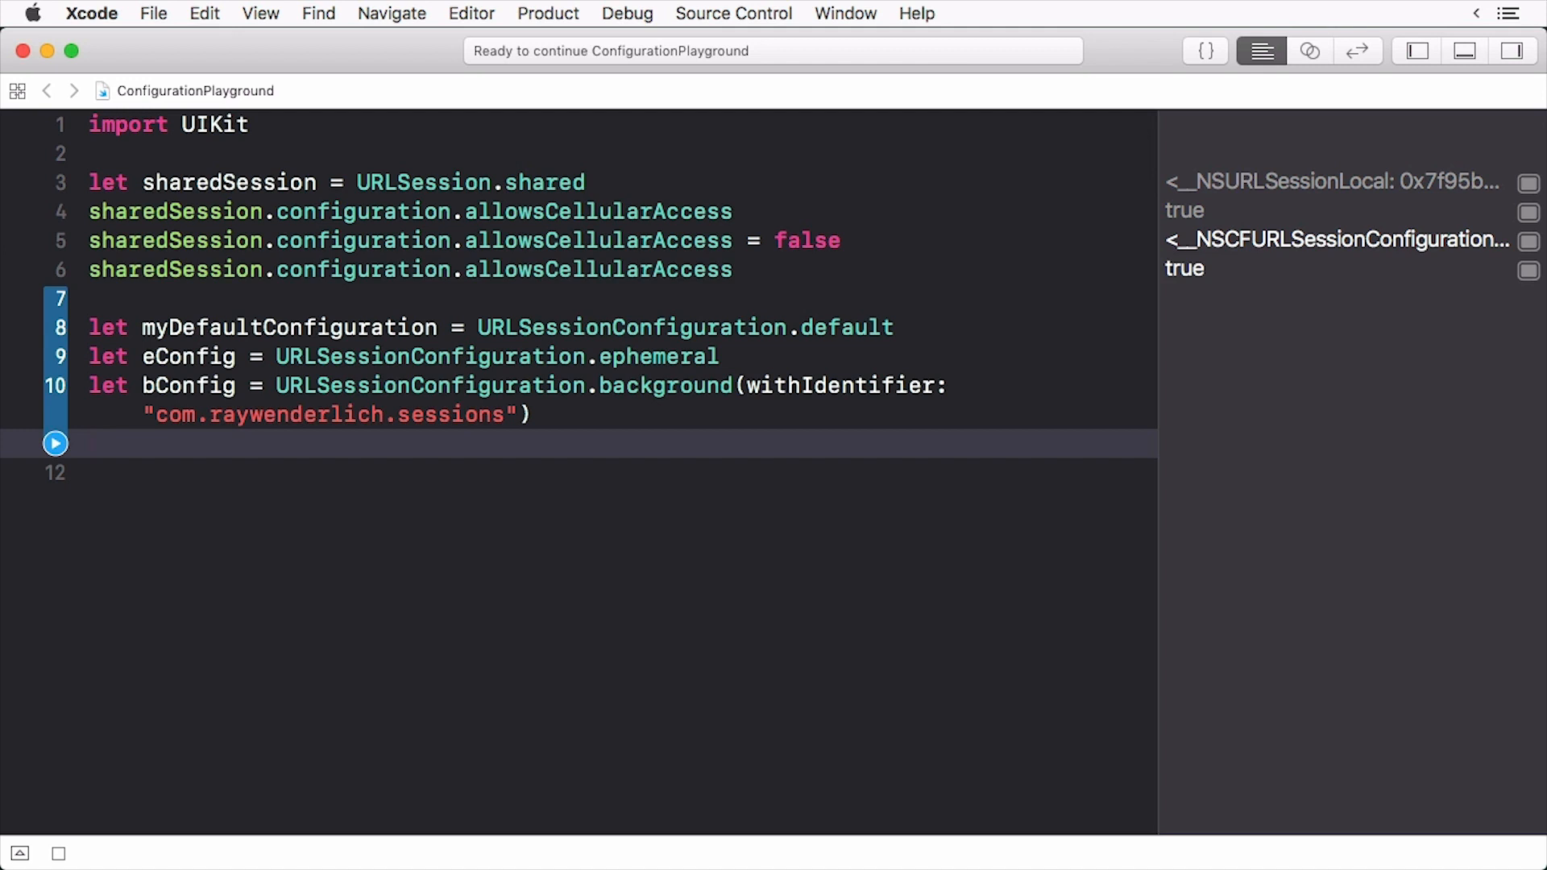
text(myDefaultConfiguration.allowsCellularAccess = false)
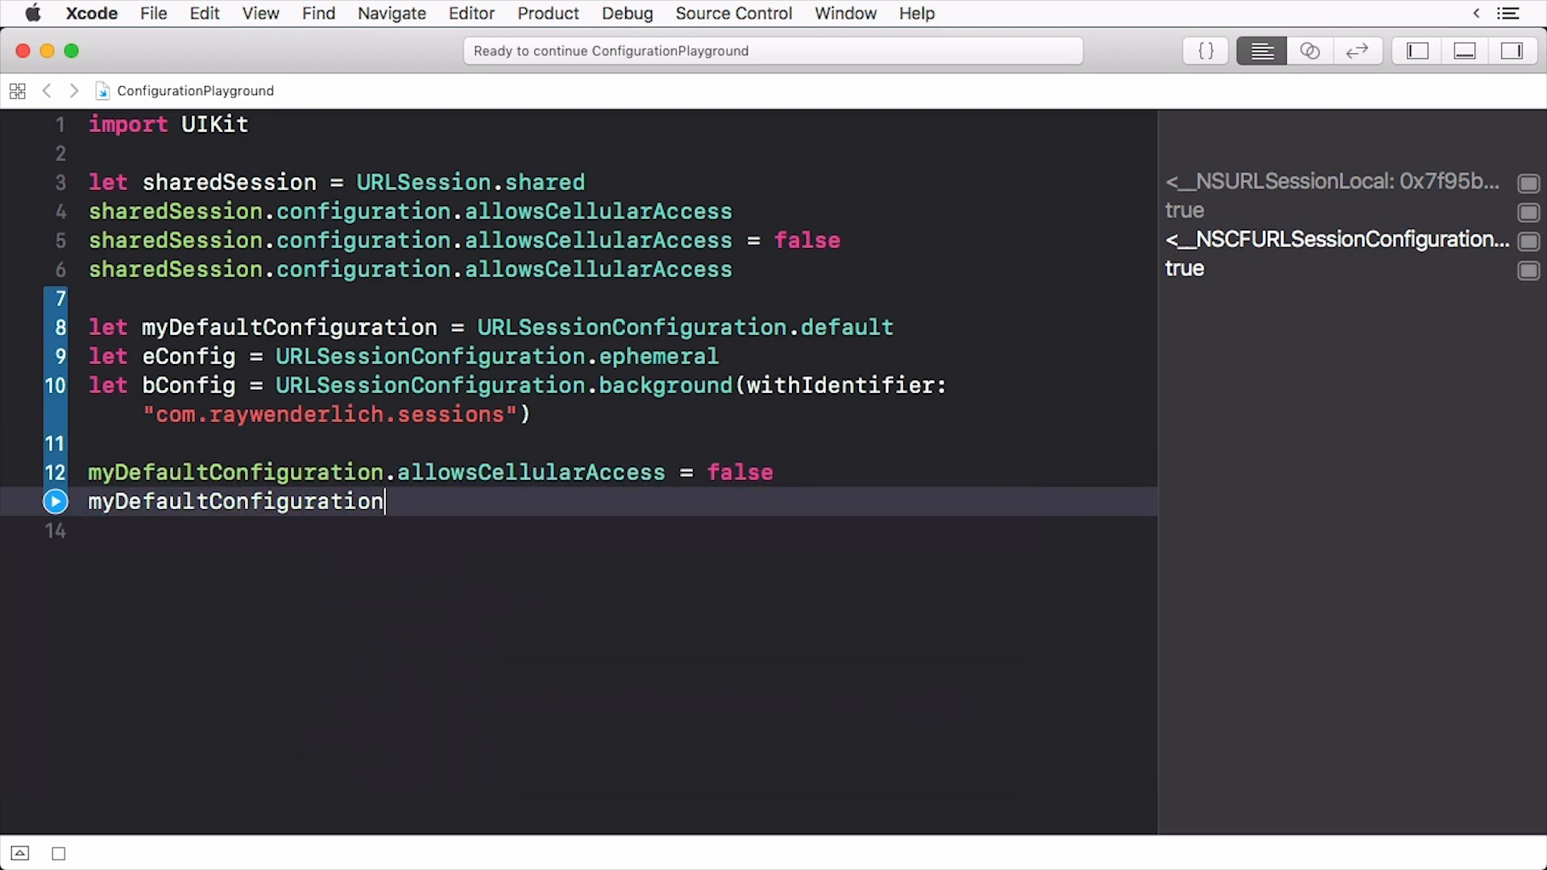
Read myDefaultConfiguration.allowsCellularAccess as false and set waitsForConnectivity to true
text(.allowsCellularAccess)
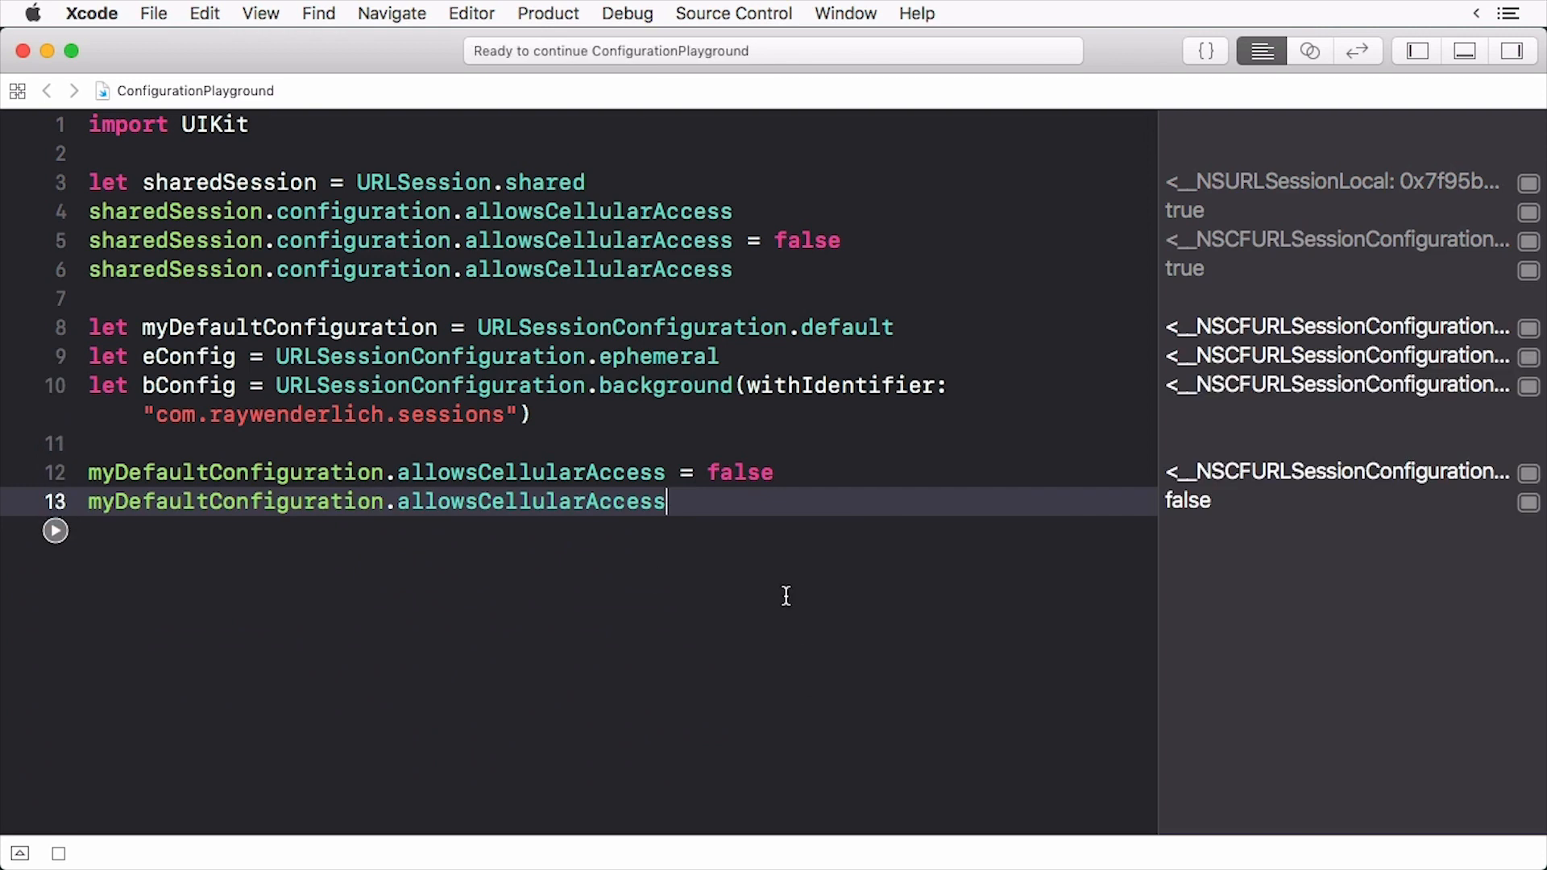
key(Return)
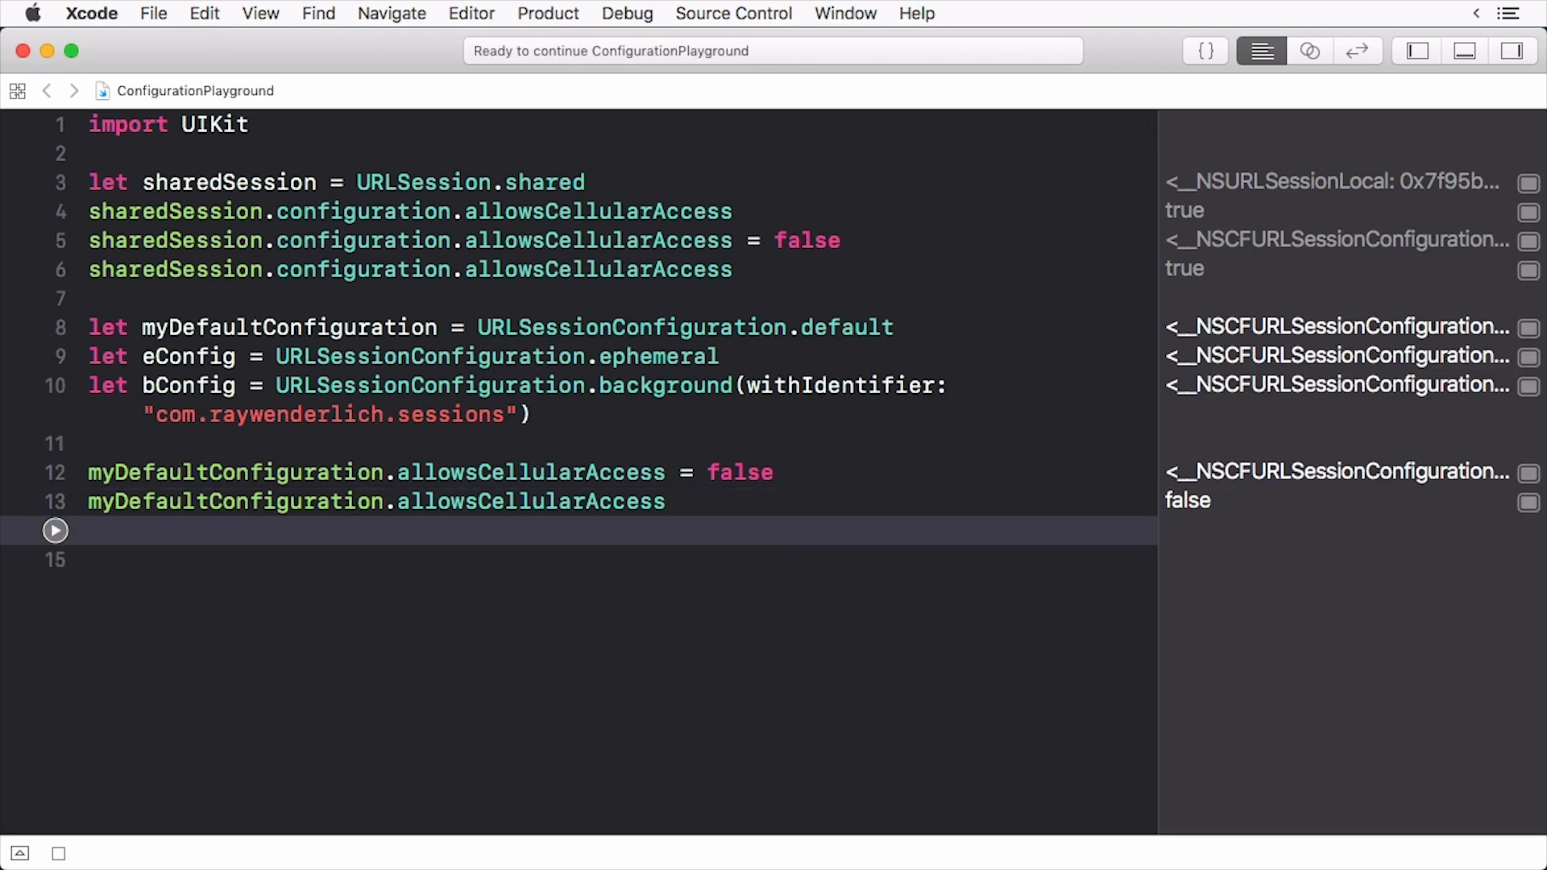
text(myDefaultConfiguration.waitsForConnectivity)
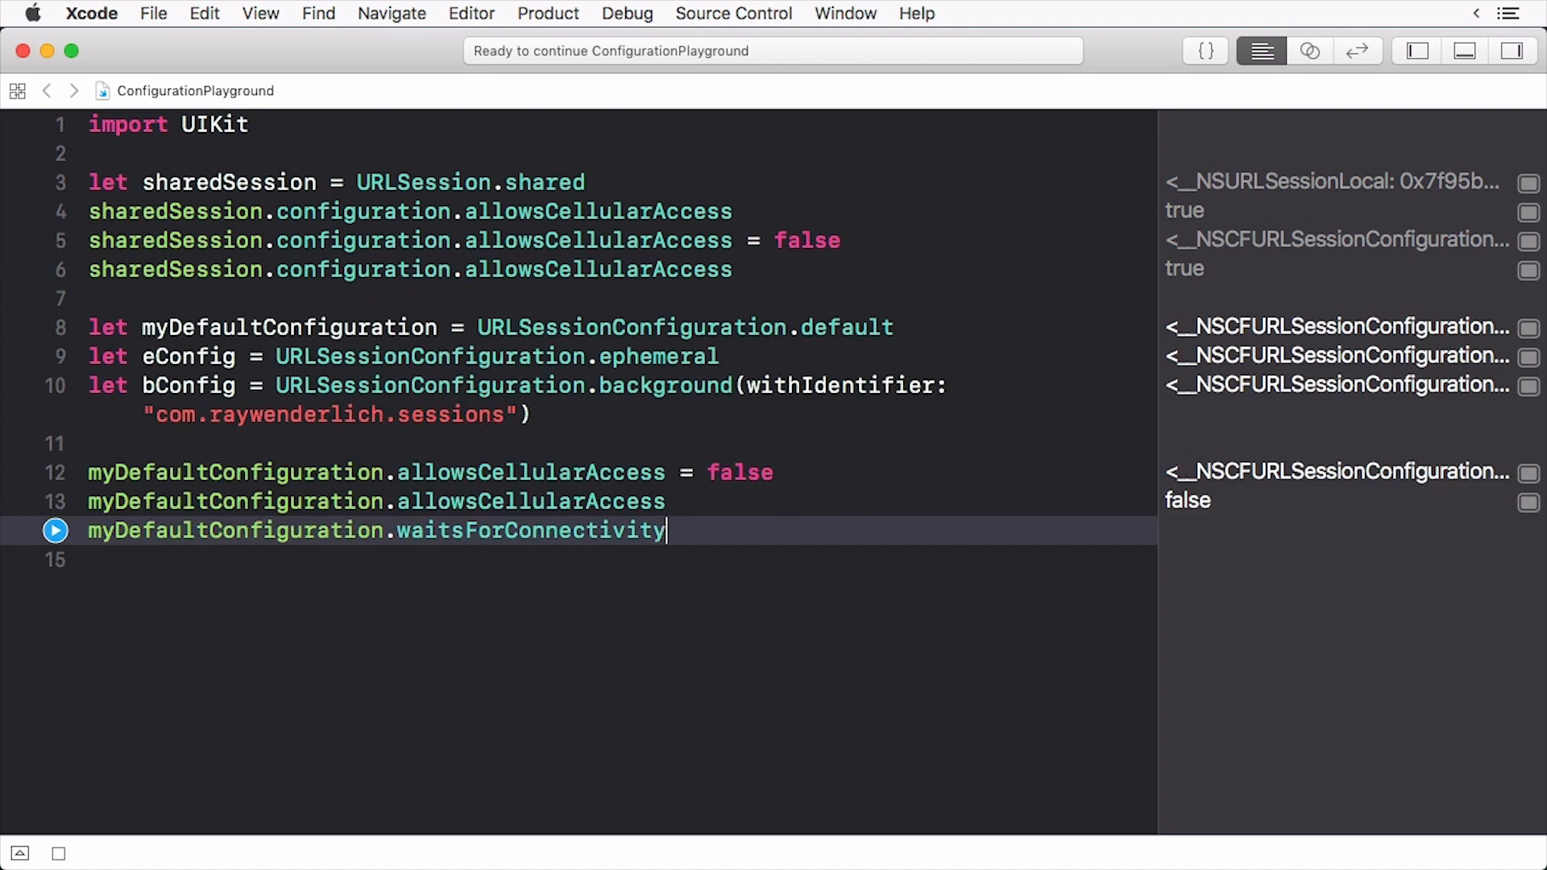
text(= true)
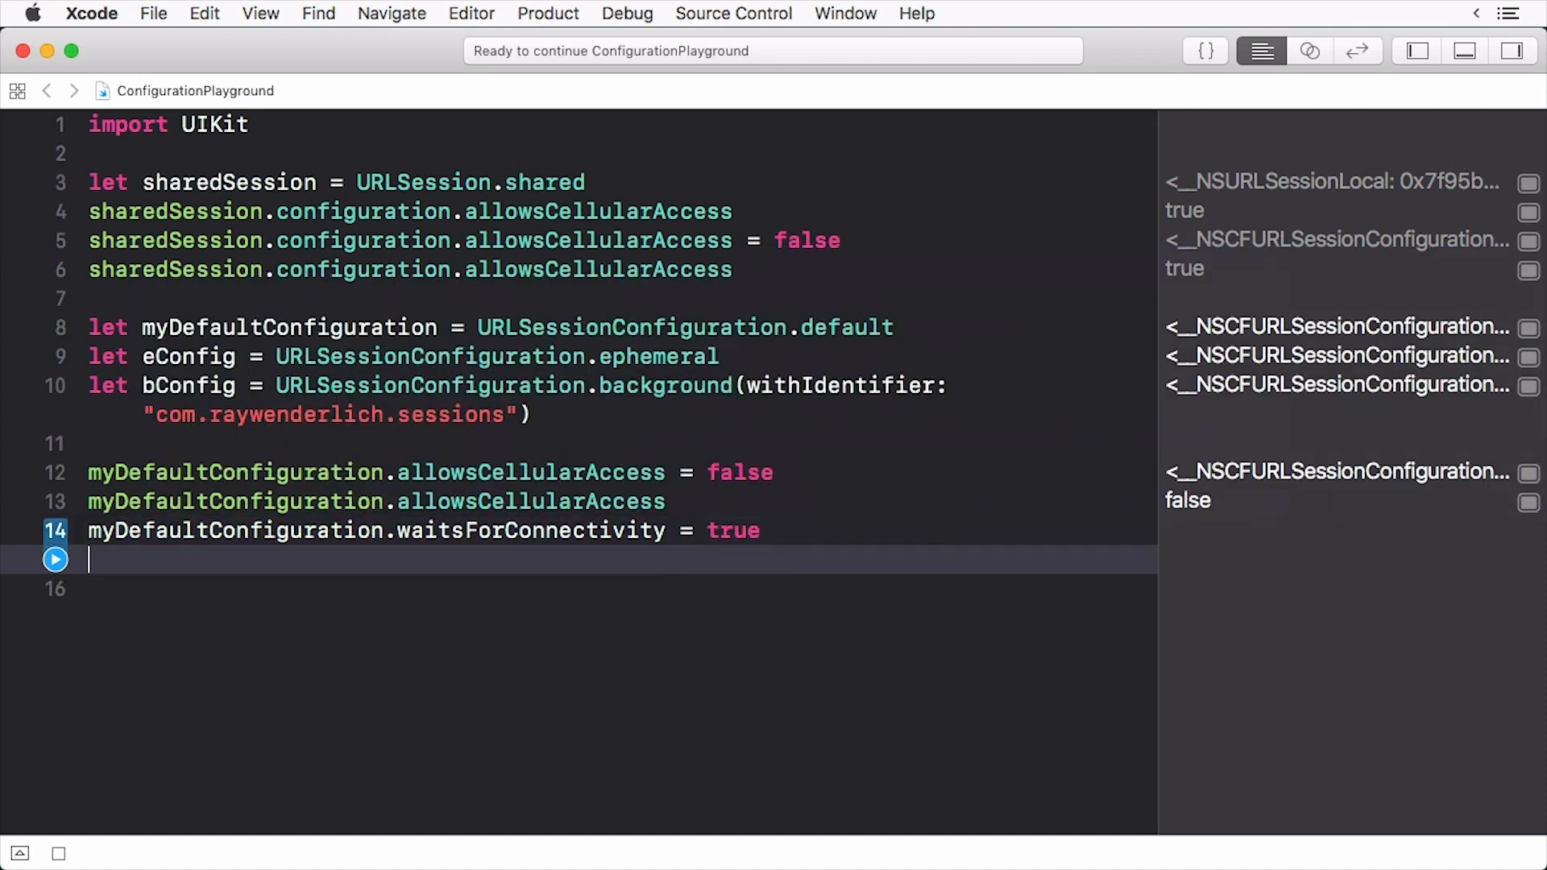
key(Return)
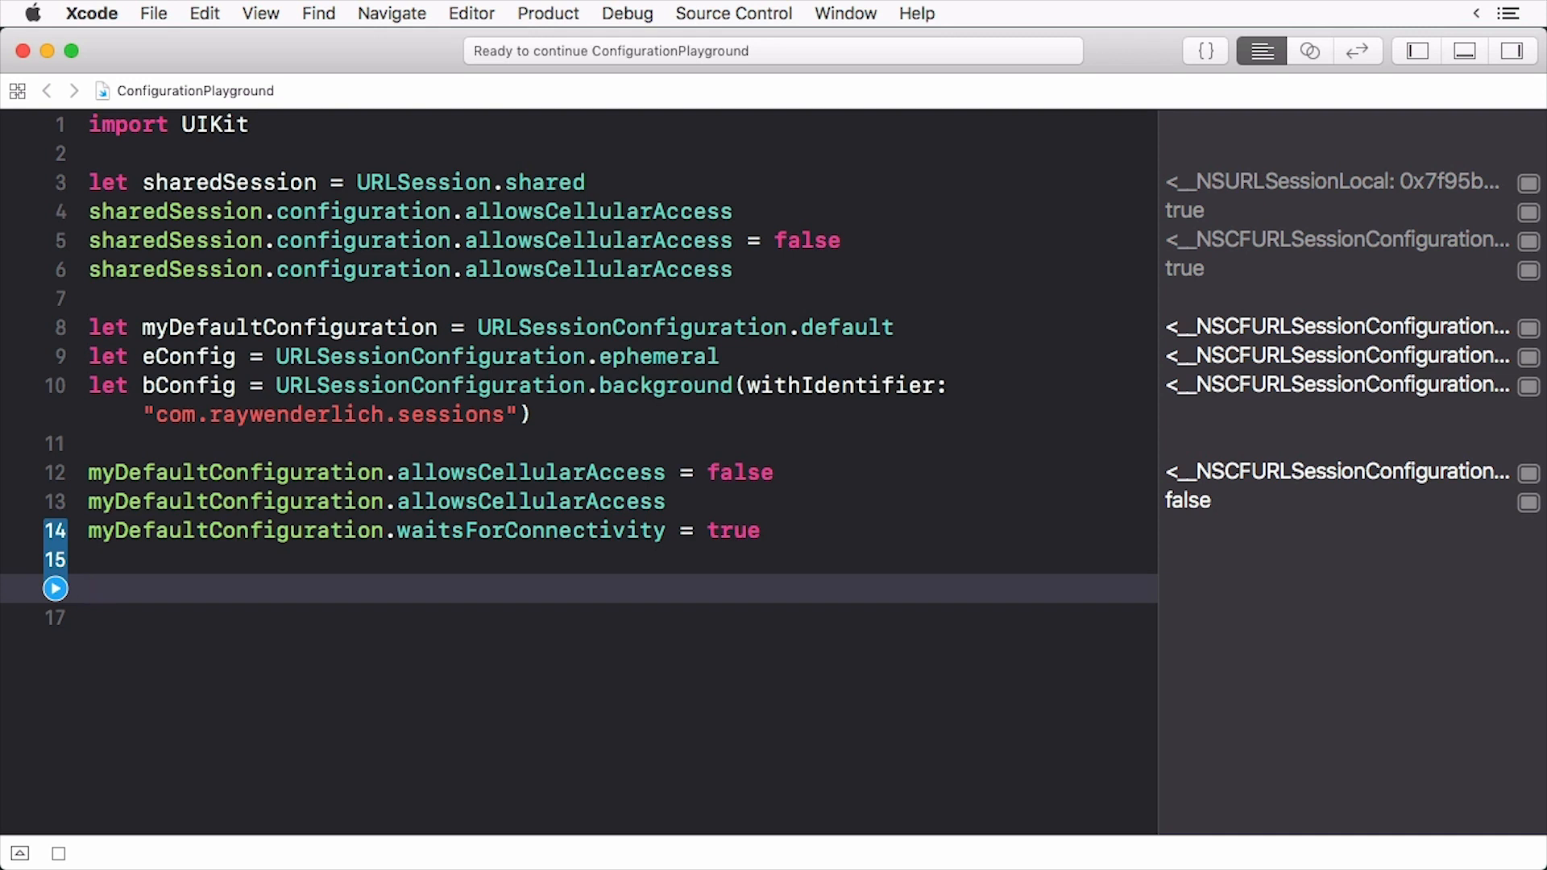
Create myDefaultSession from myDefaultConfiguration, read its cellular access as false, and start declaring defaultSession
text(let my)
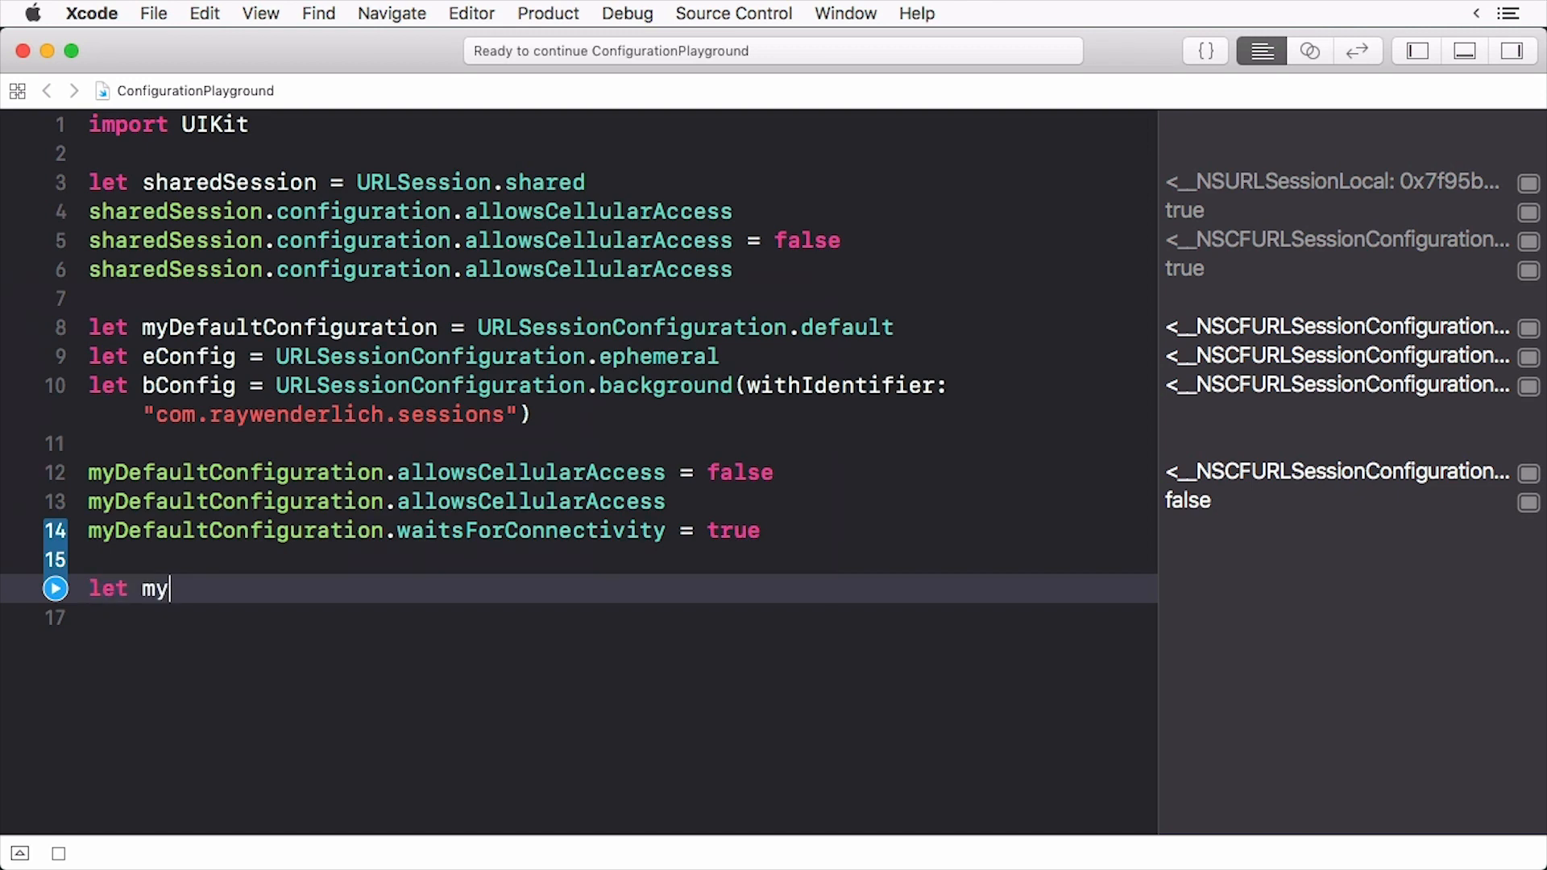
text(DefaultSession = URLSession(configuration: myDefaultConfiguration)
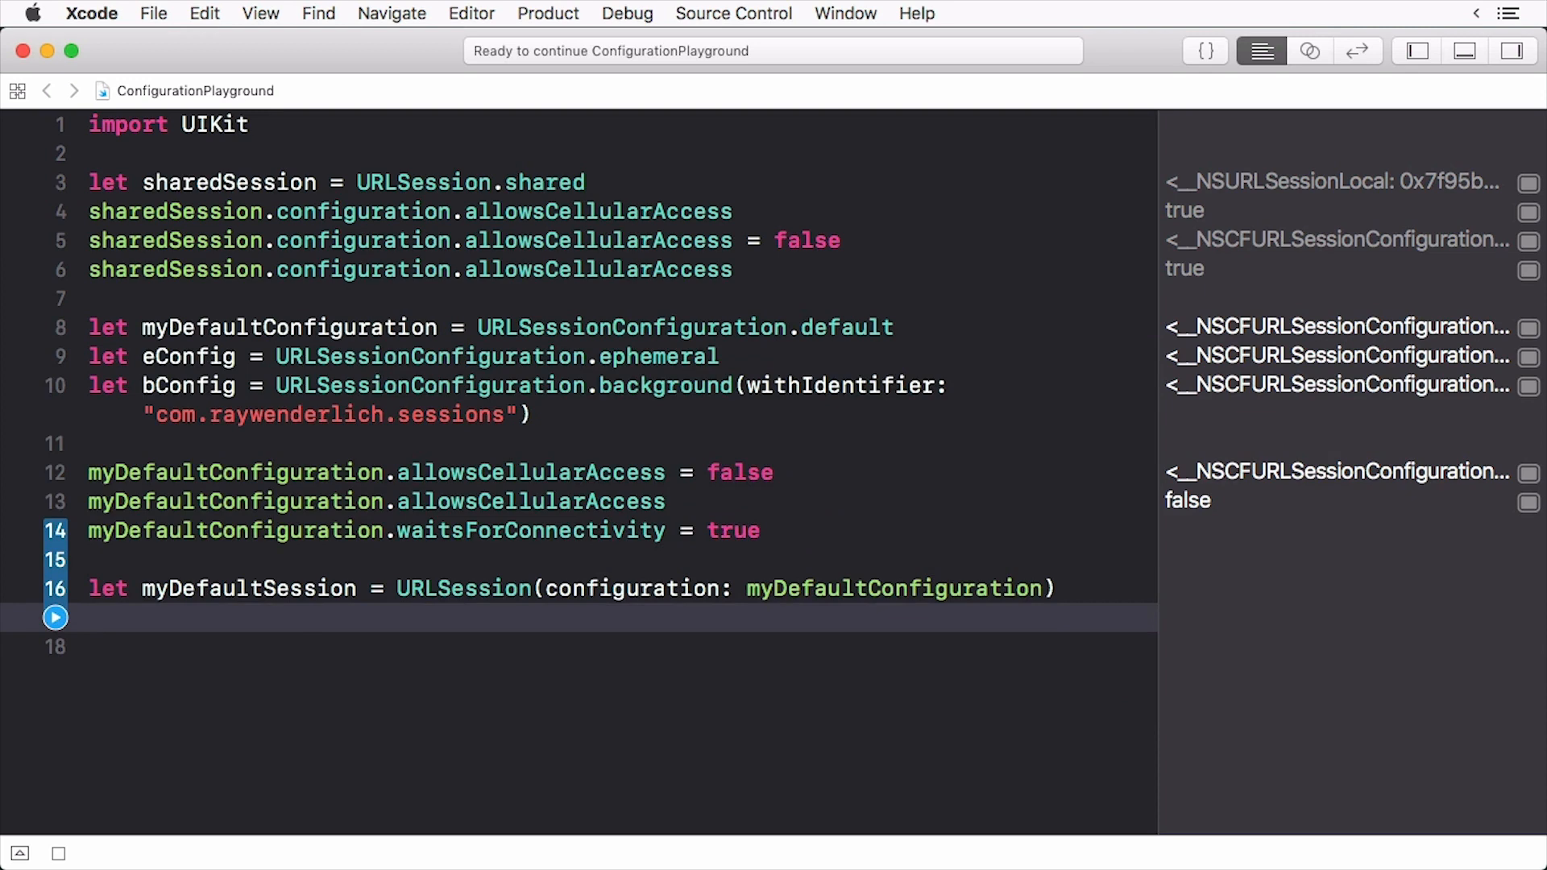
text(myDefaultSession.configuration.allowsCellularAccess)
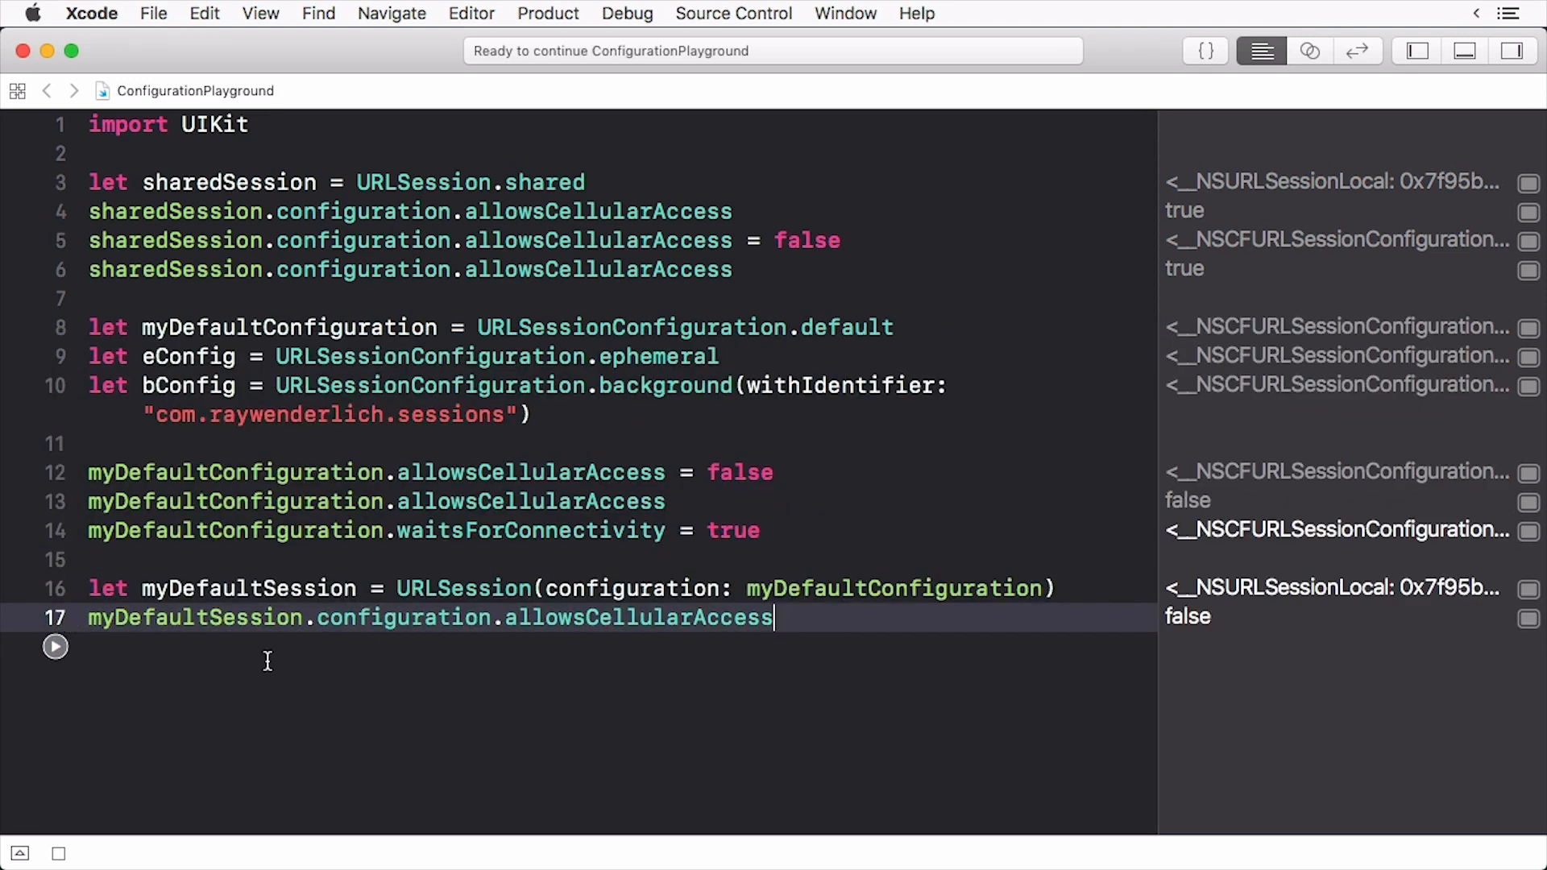
mouse_move(291, 673)
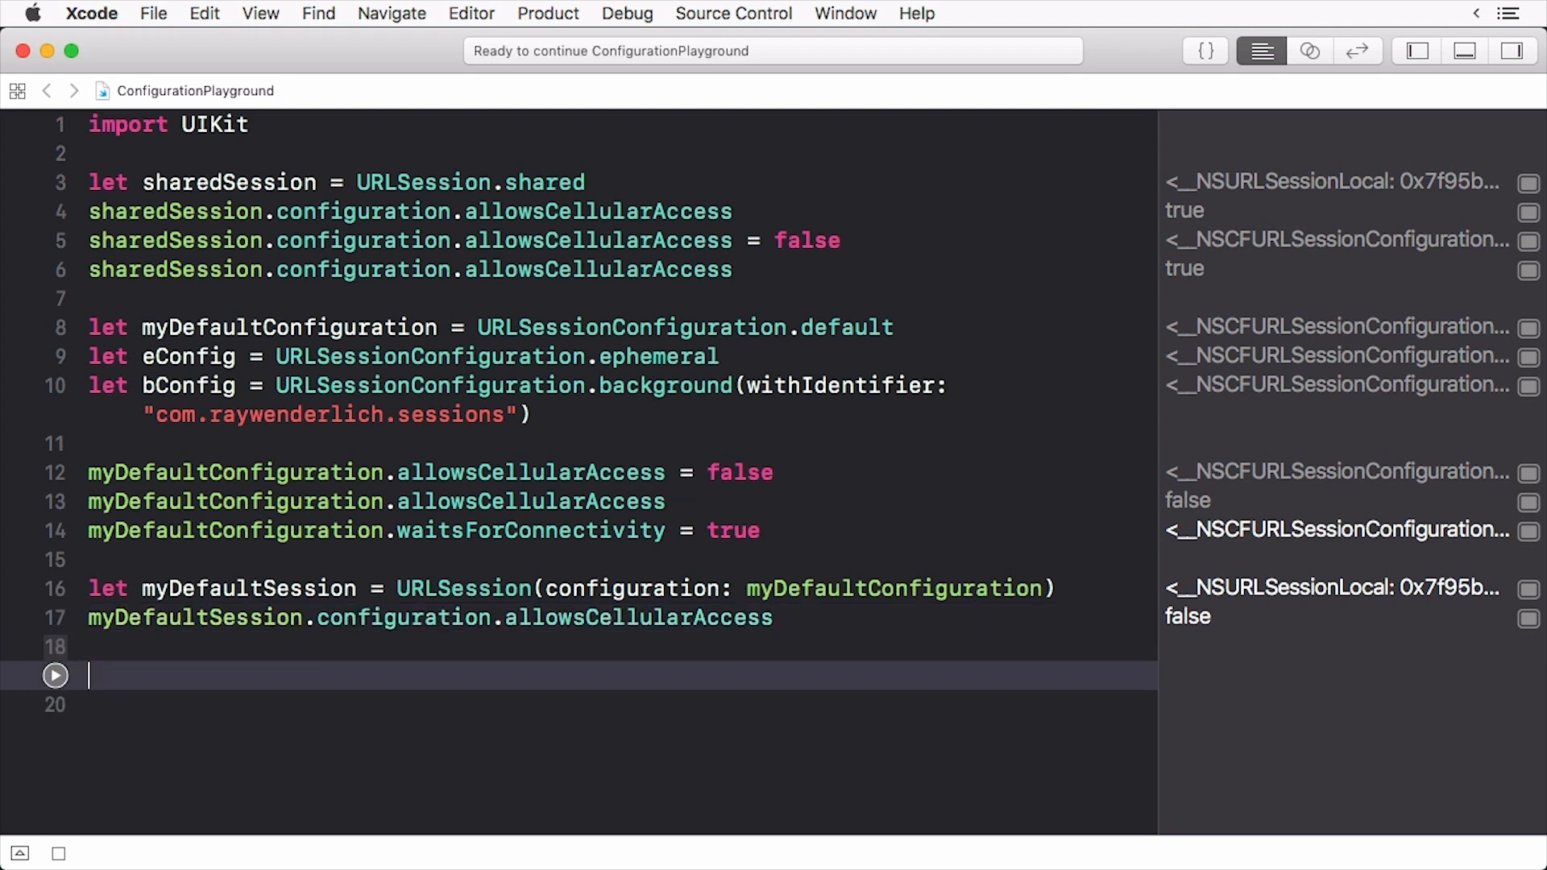
text(let defaultSession =)
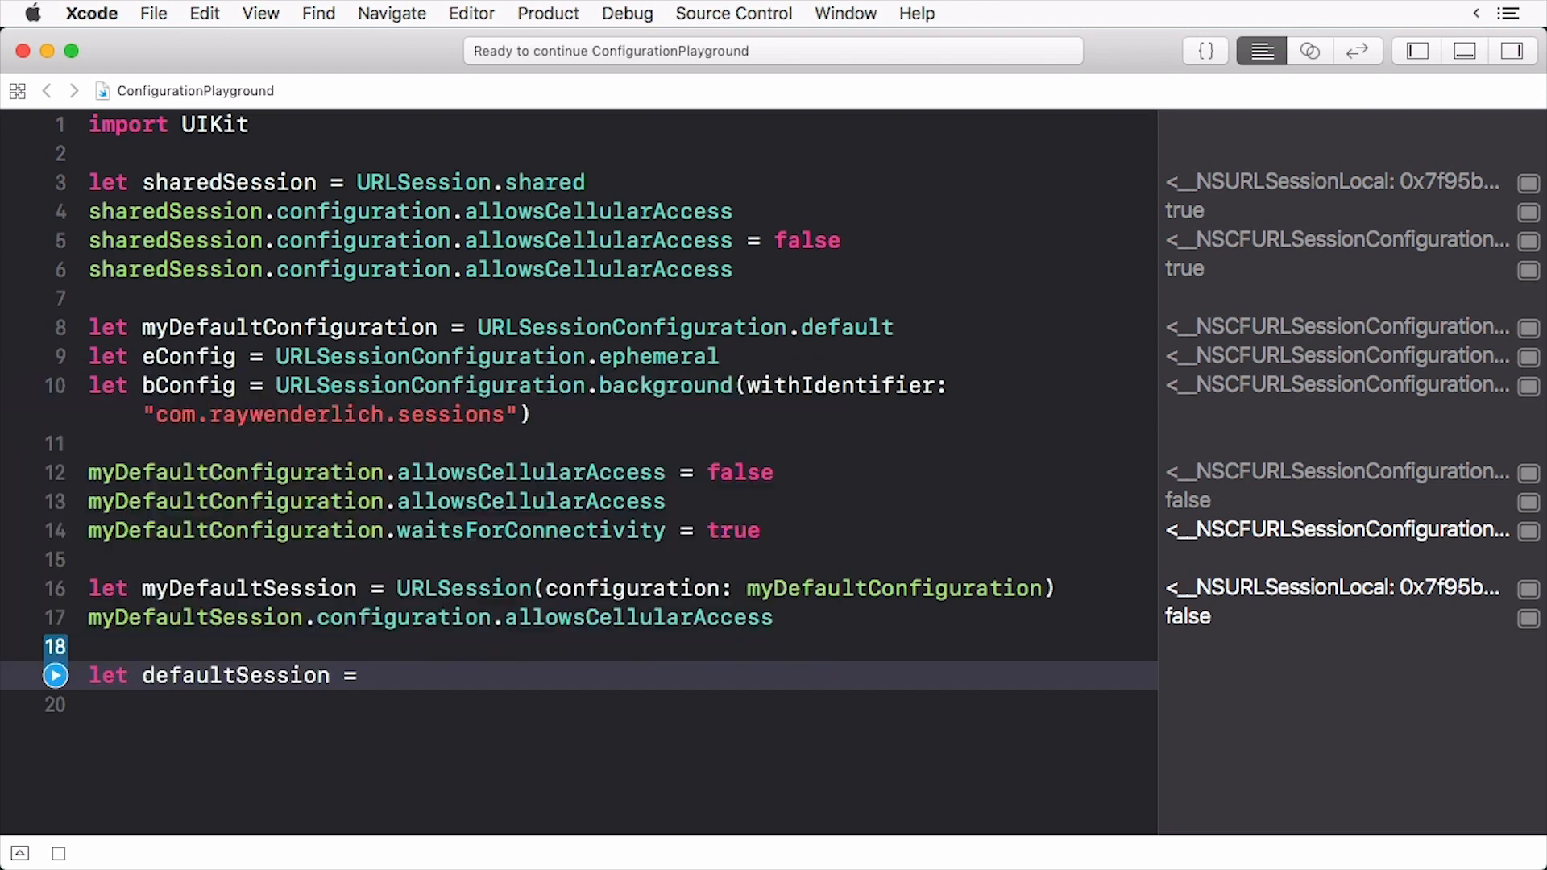
text(URLSession(con)
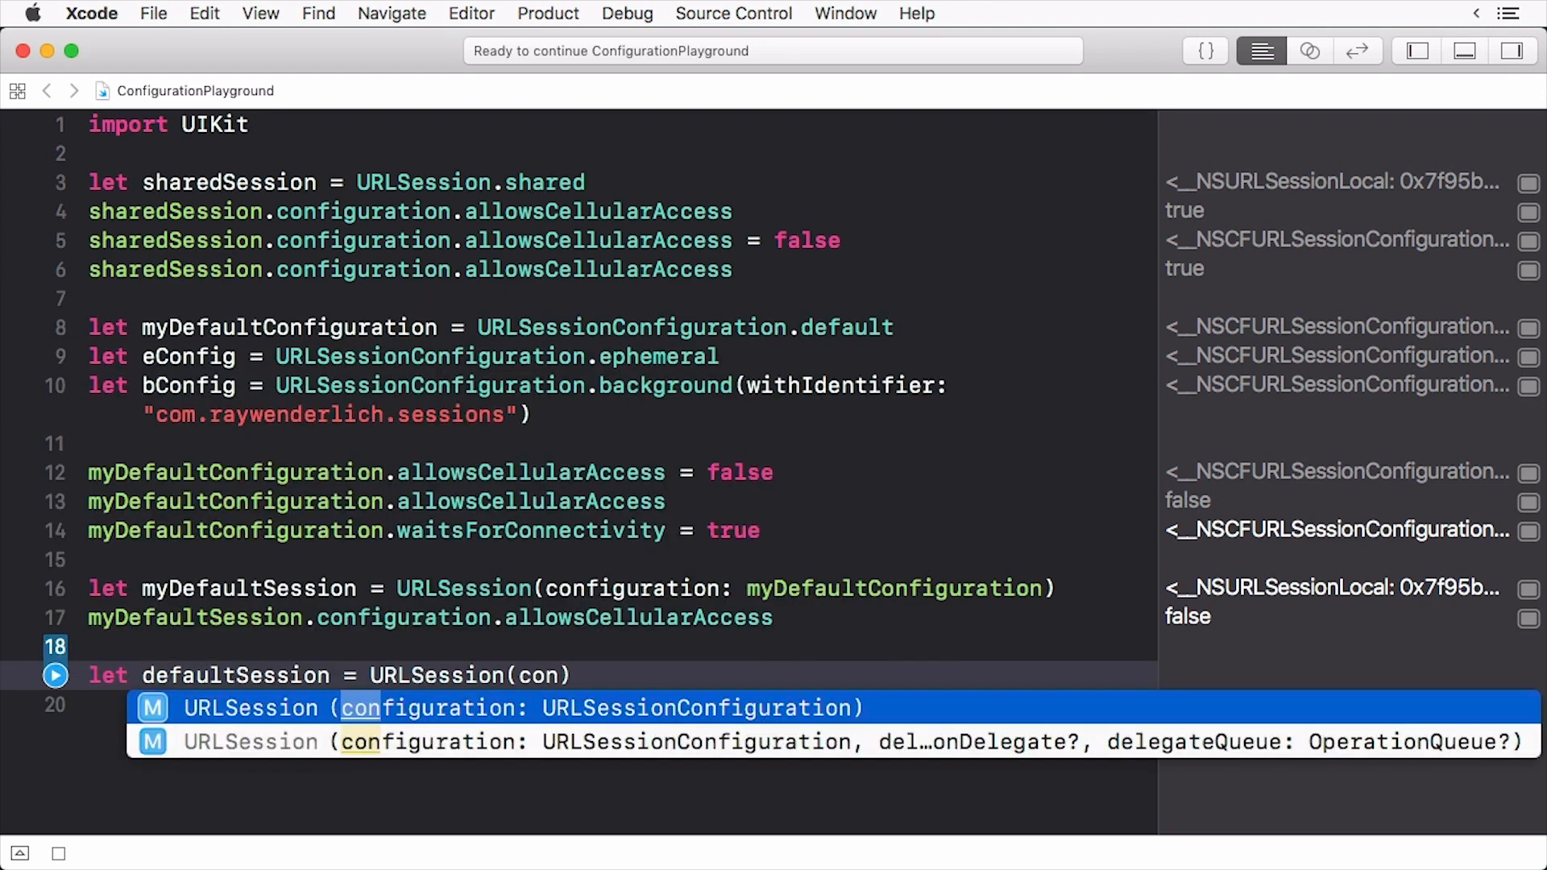